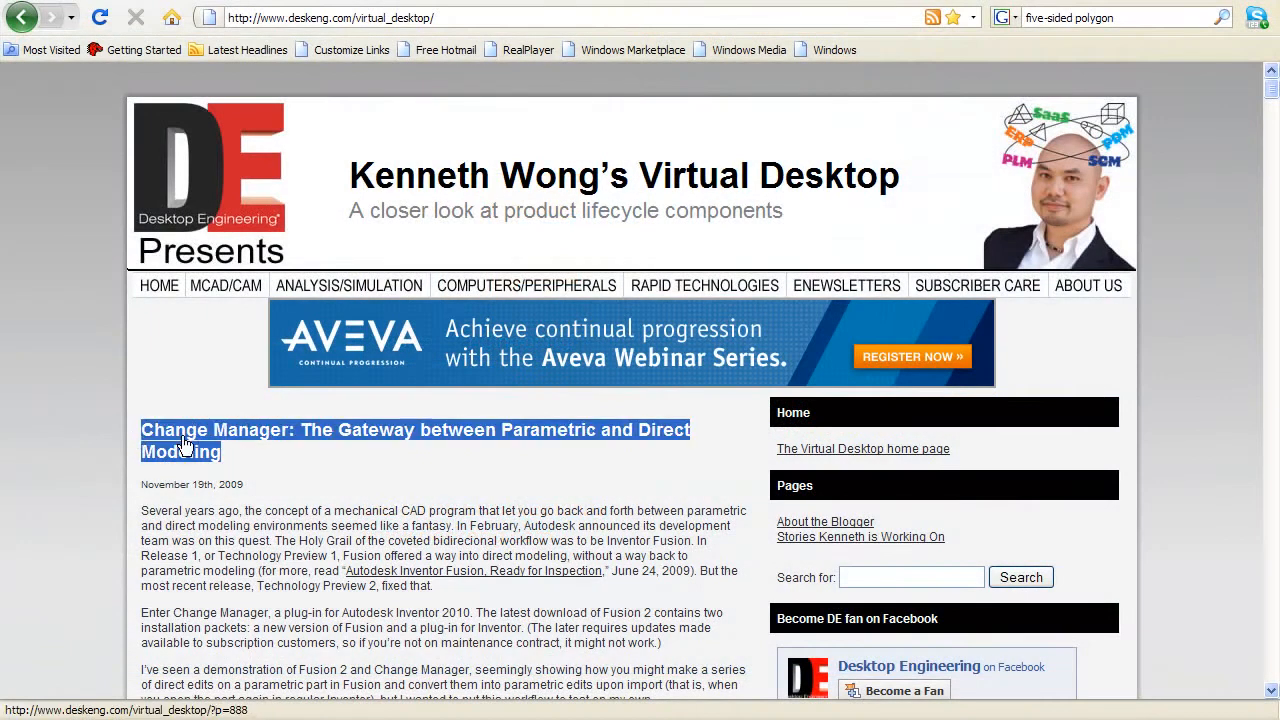
Step: Scroll down the Change Manager blog post and start the fusion2.wmv video
scroll(down, 3)
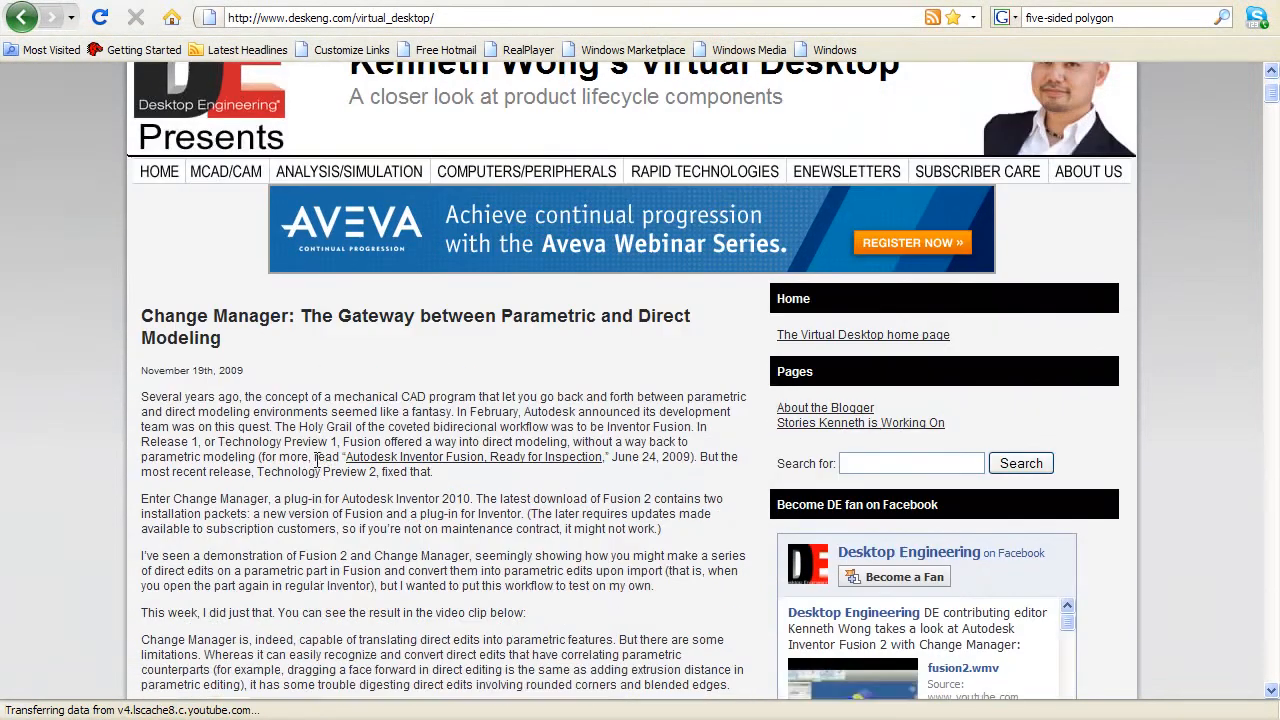
scroll(down, 3)
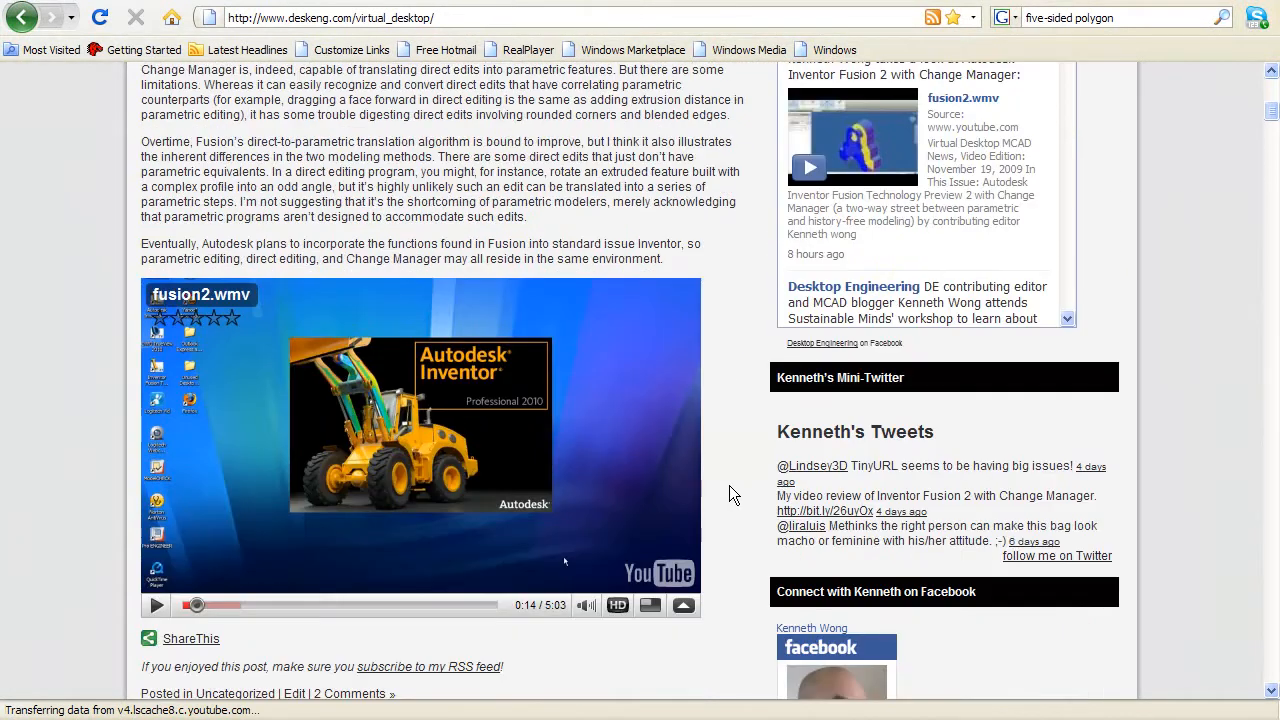
scroll(down, 3)
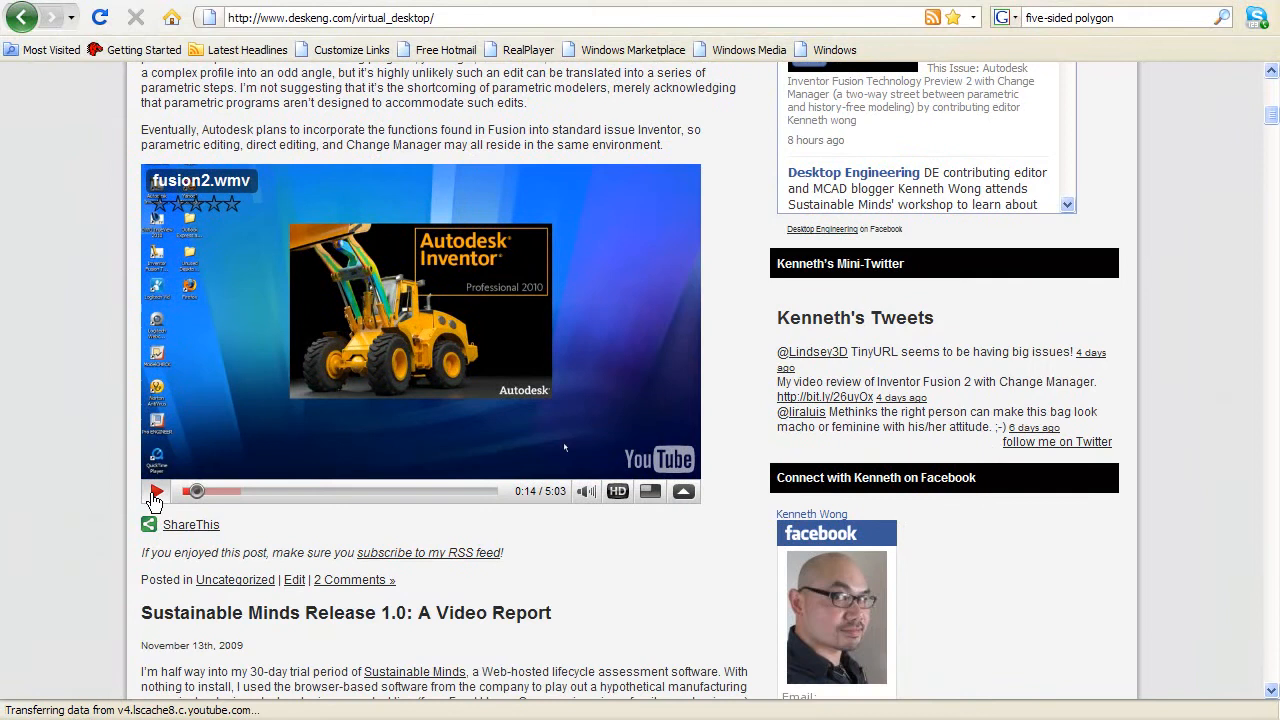
click(155, 492)
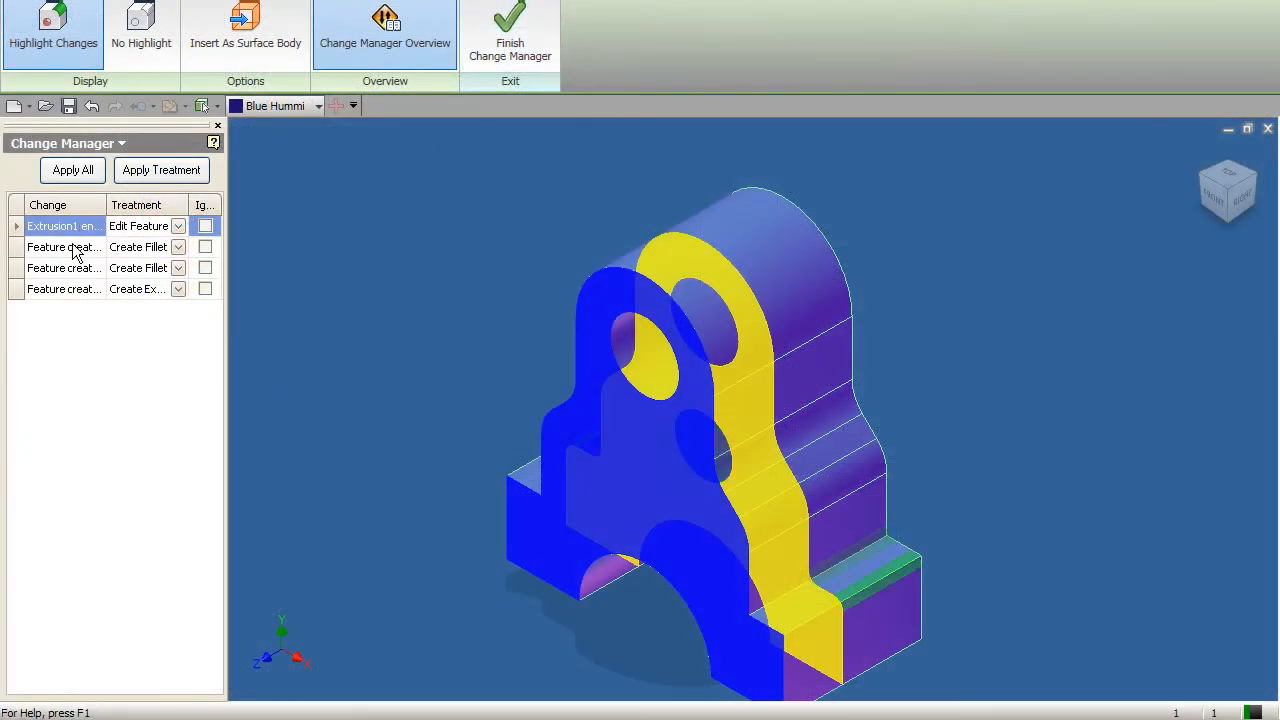
click(63, 247)
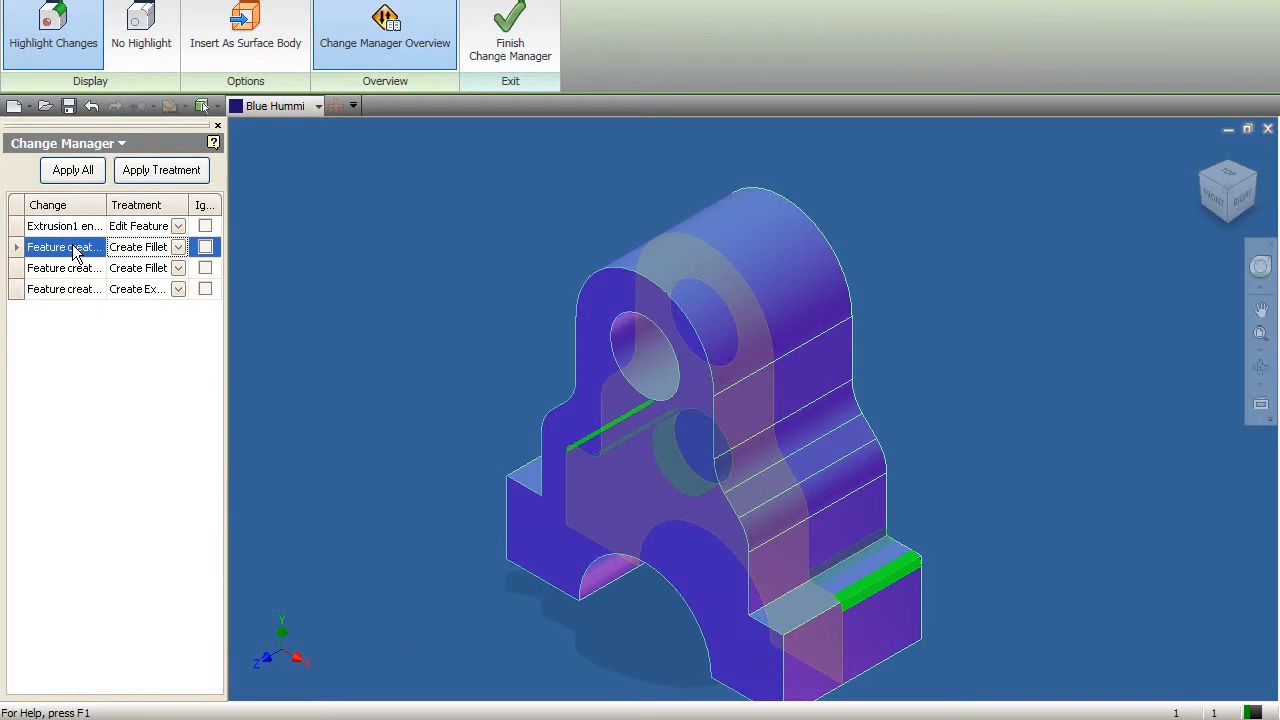
click(63, 268)
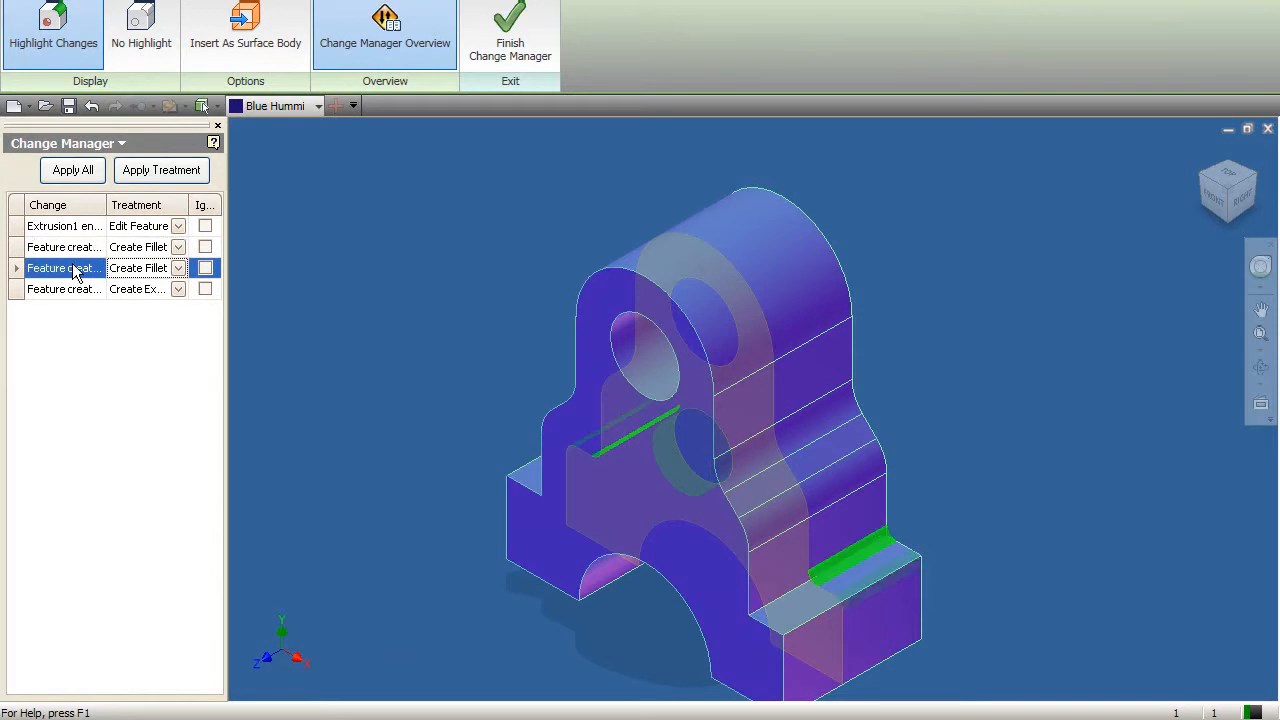
click(63, 289)
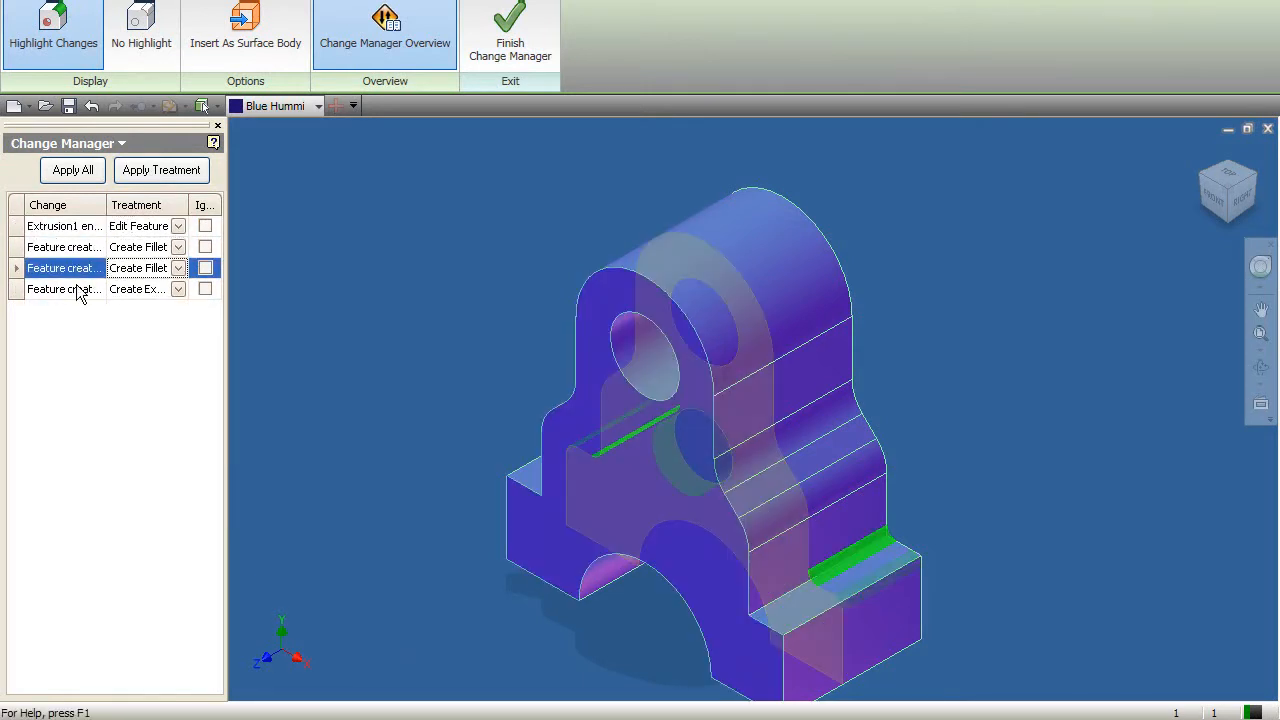
click(63, 289)
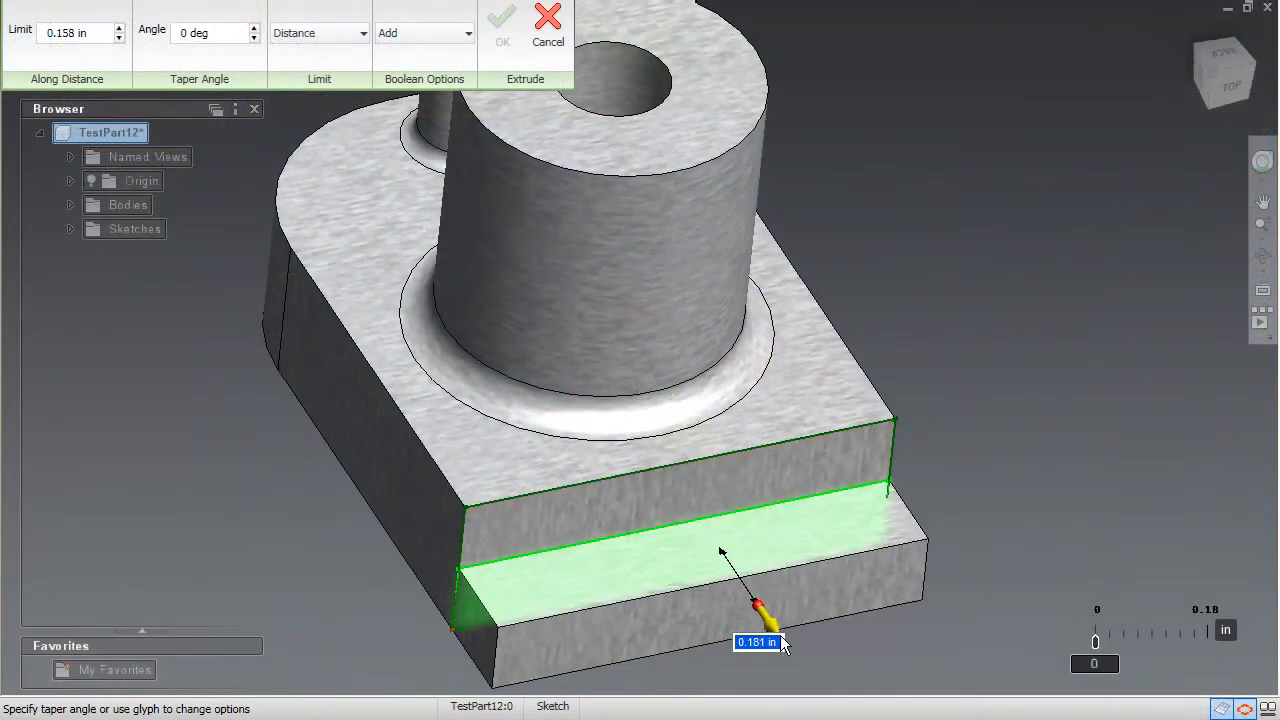
Step: Extend the base block by .5 and offset the cylinder end face by 0.272 in
drag(760, 605, 810, 685)
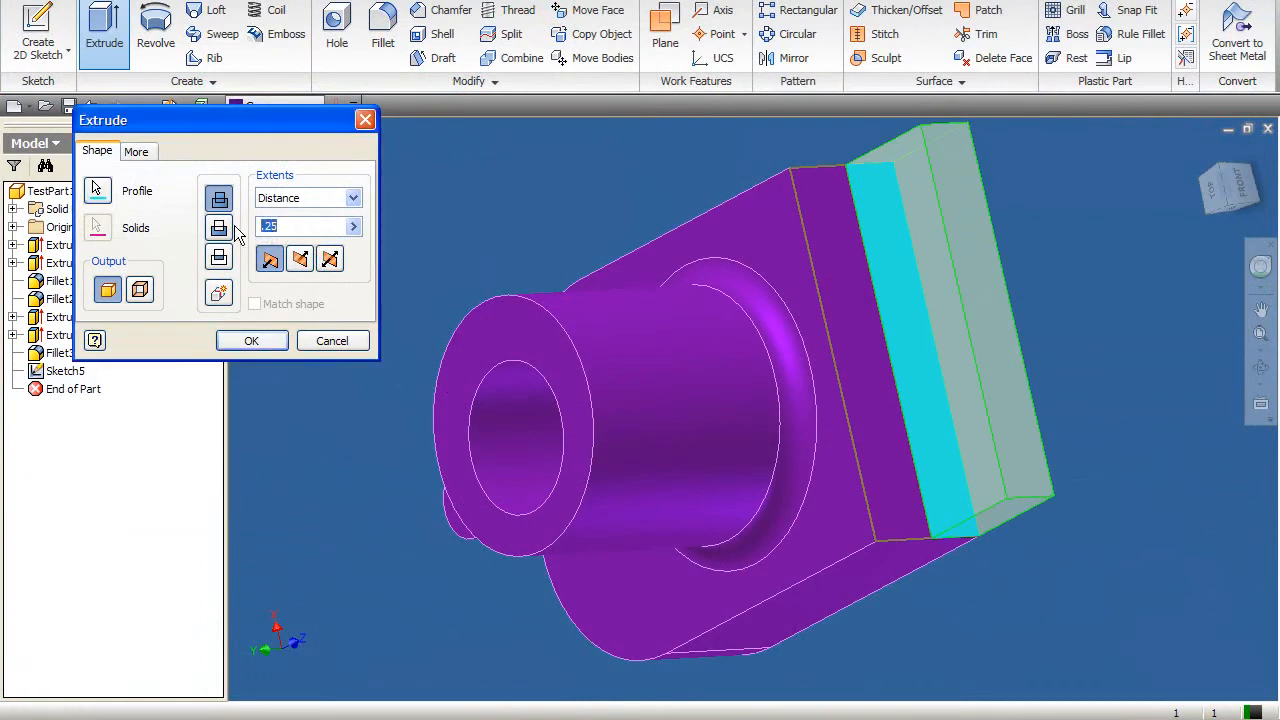
text(.5)
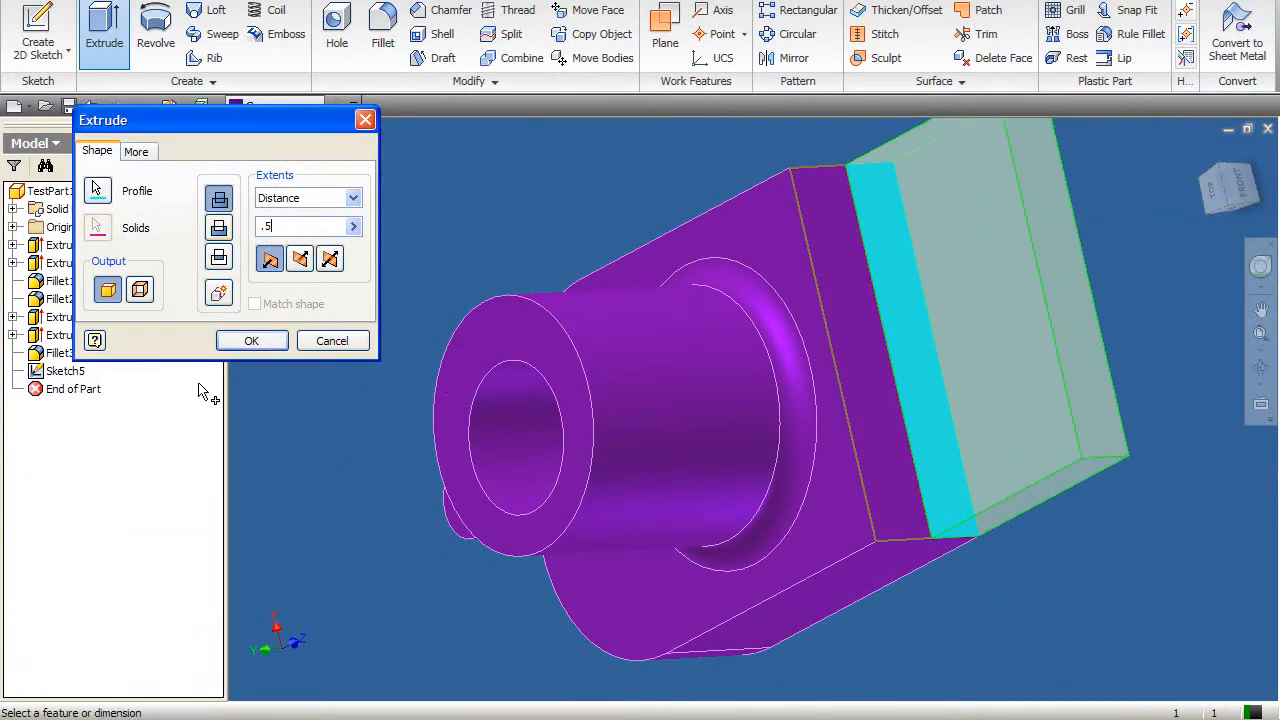
click(251, 340)
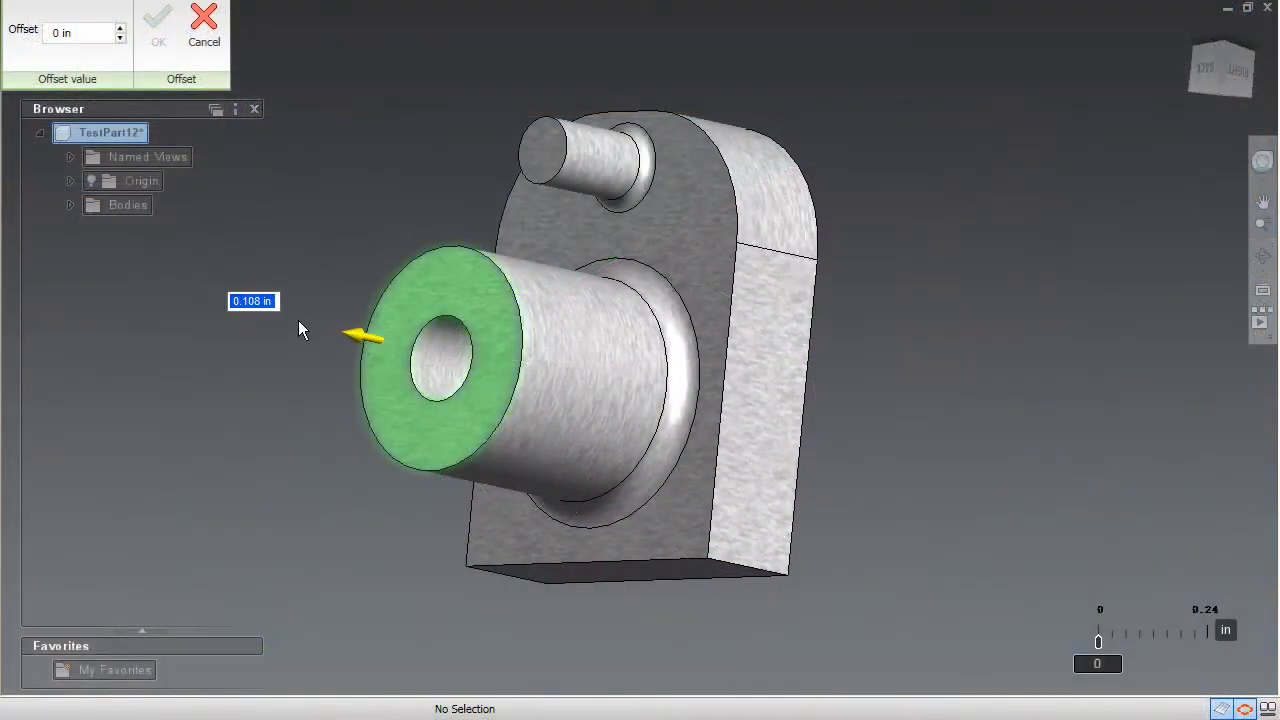
drag(360, 337, 280, 320)
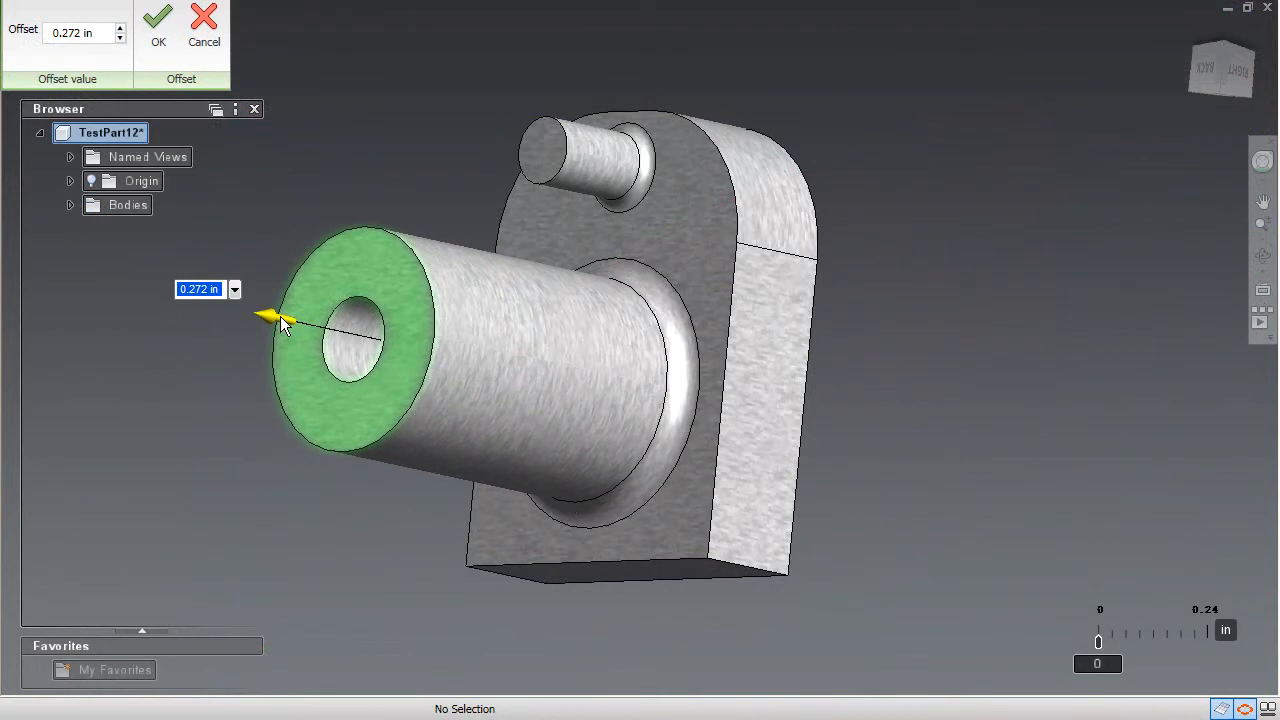
click(156, 20)
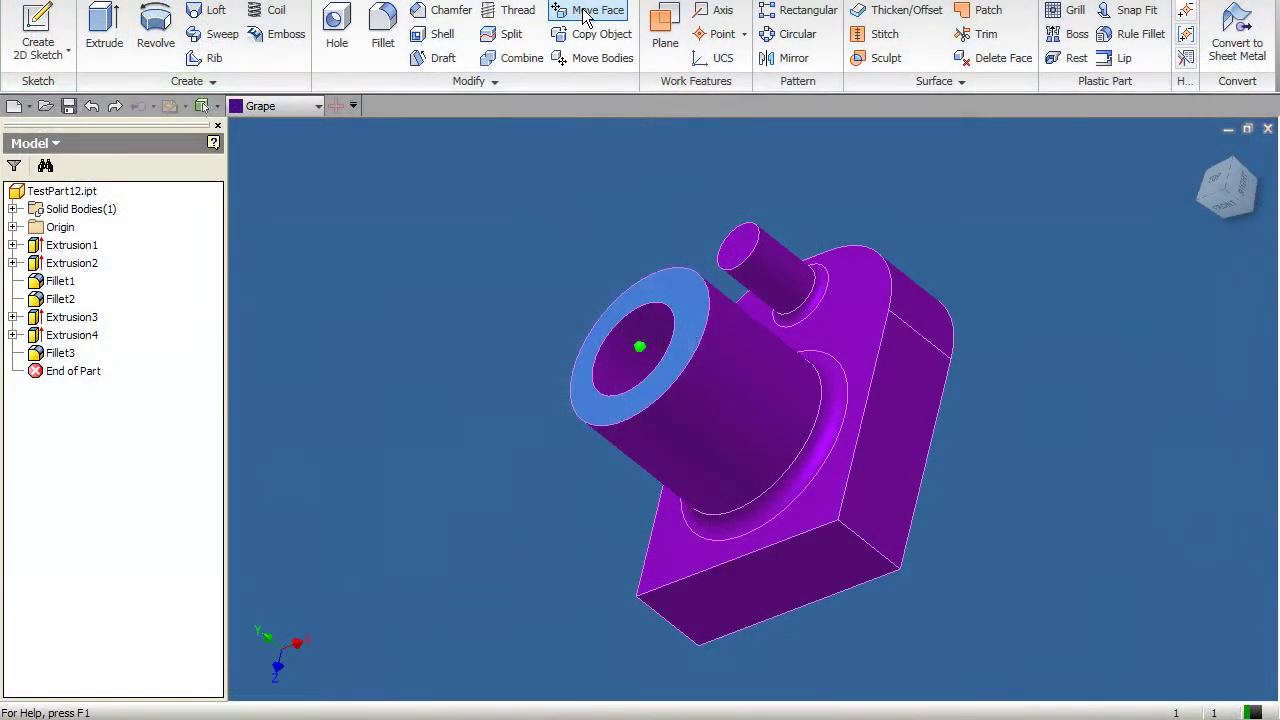
Step: Move the cylinder end face and round a base edge with a .25 fillet
click(595, 10)
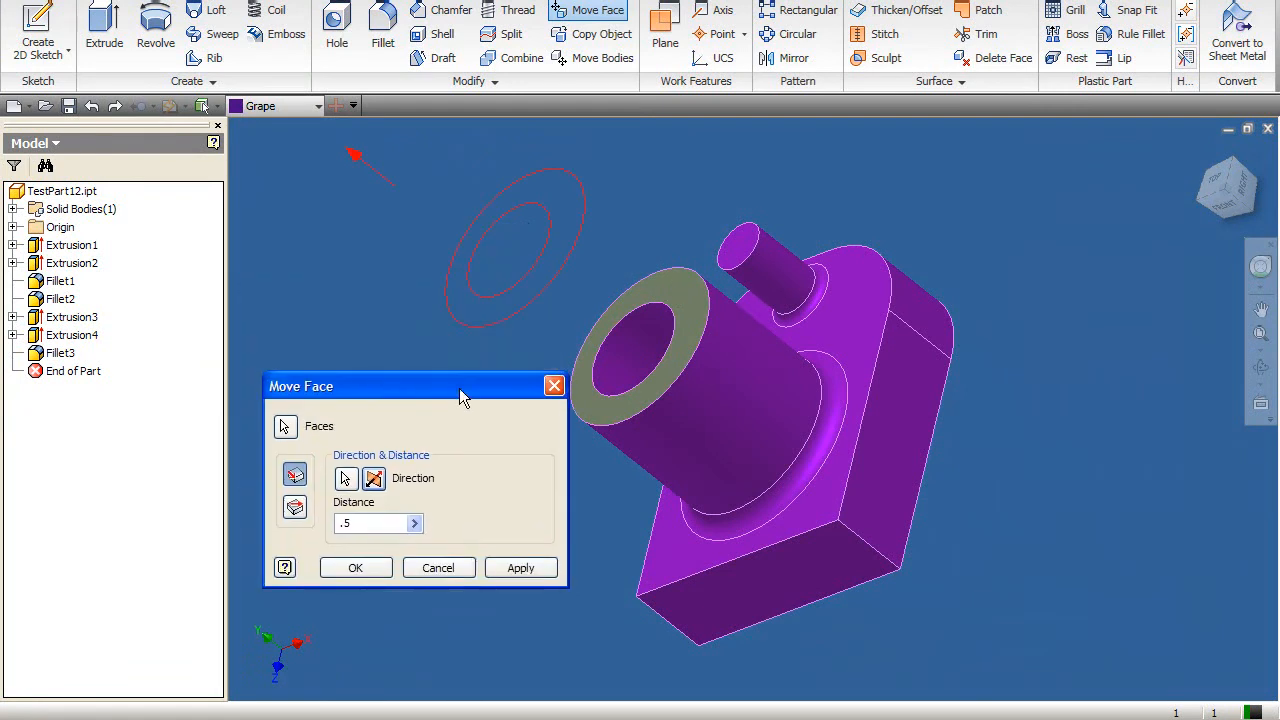
click(521, 567)
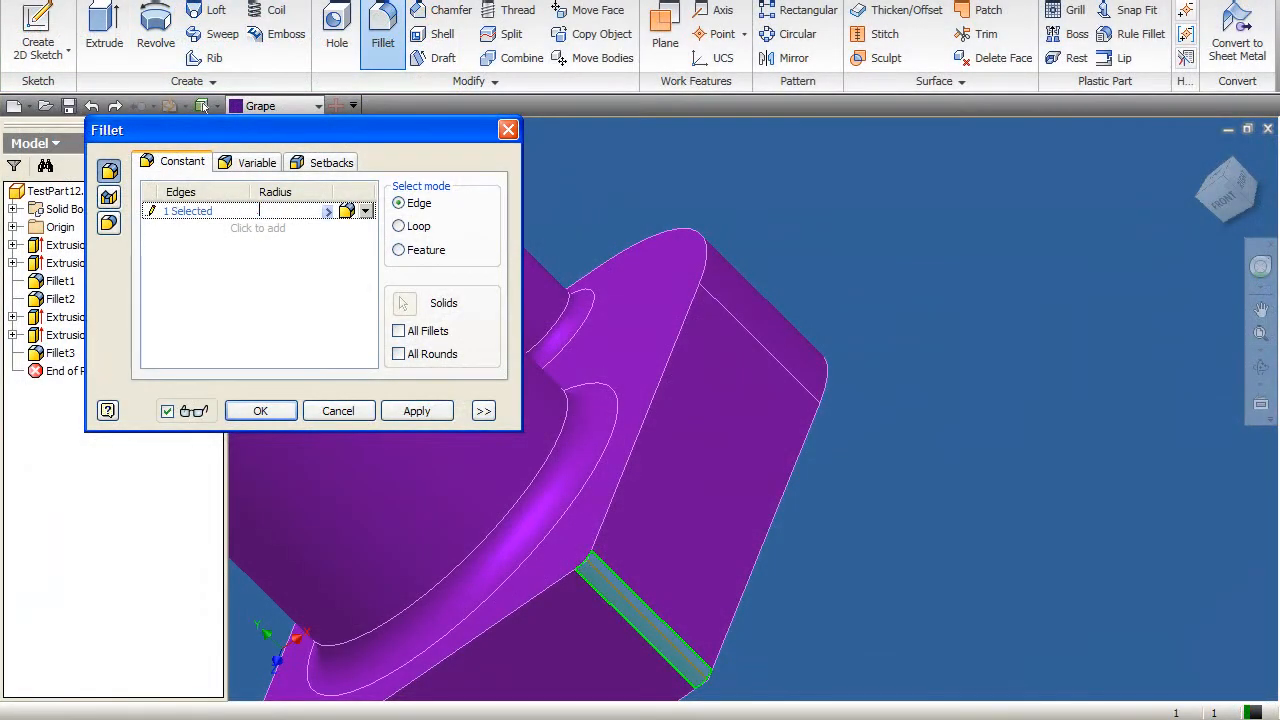
click(416, 410)
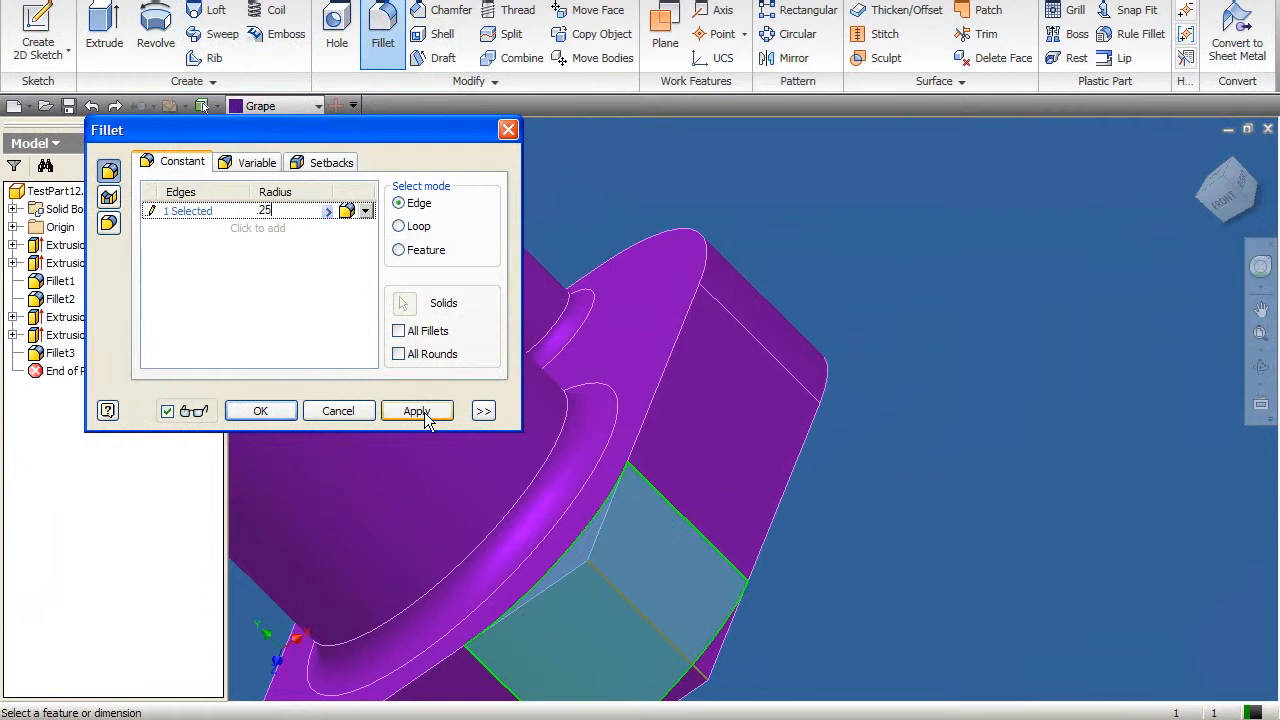
click(417, 410)
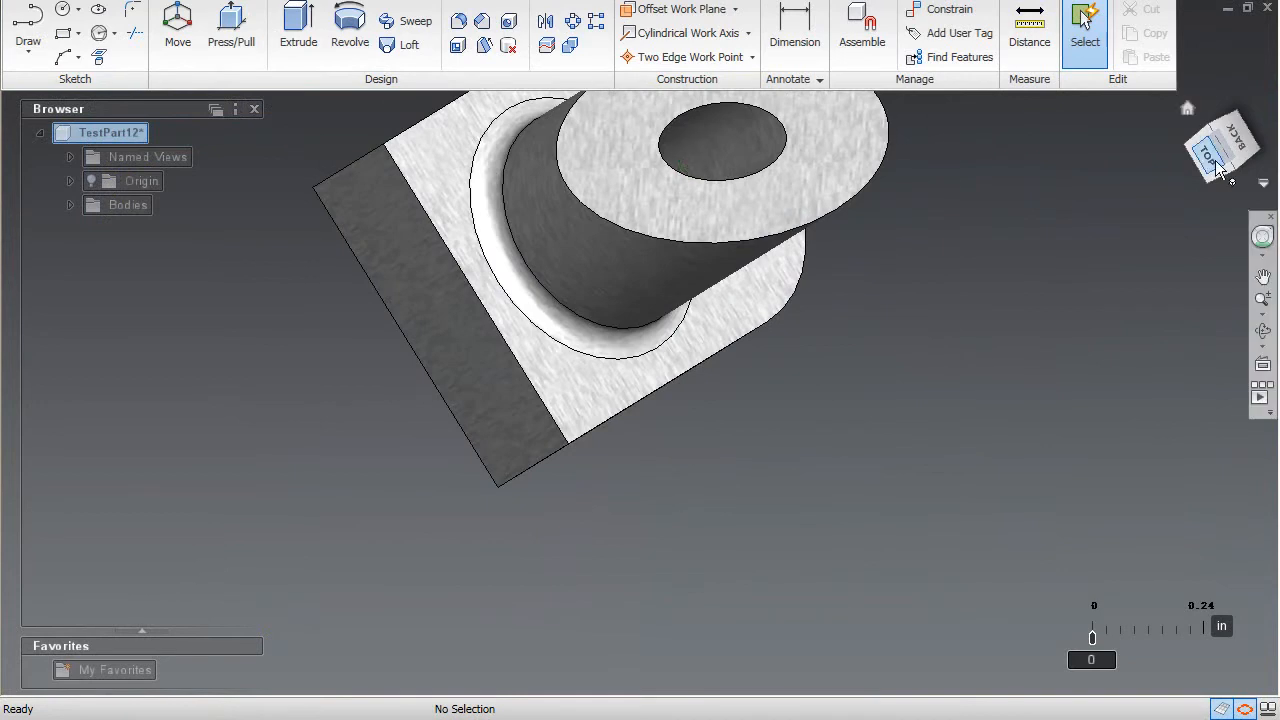
mouse_move(699, 250)
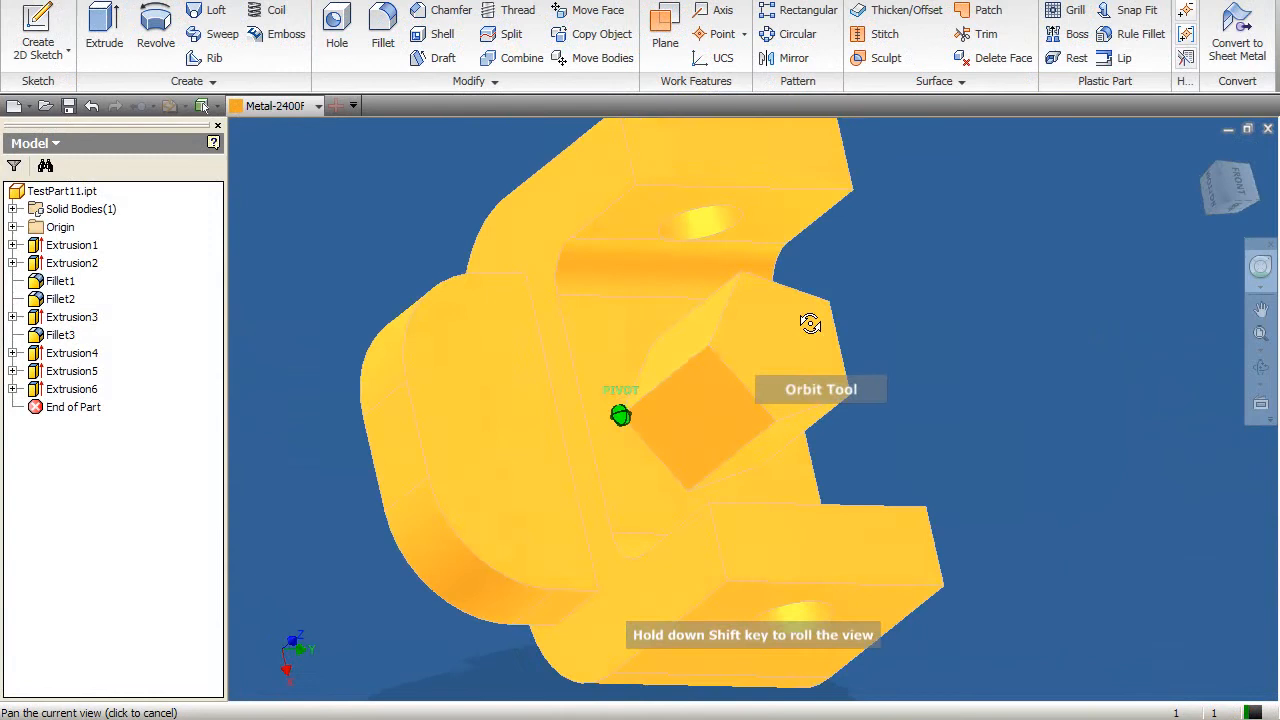
Step: Orbit the TestPart11 bracket to view its underside and U shape
drag(810, 322, 557, 275)
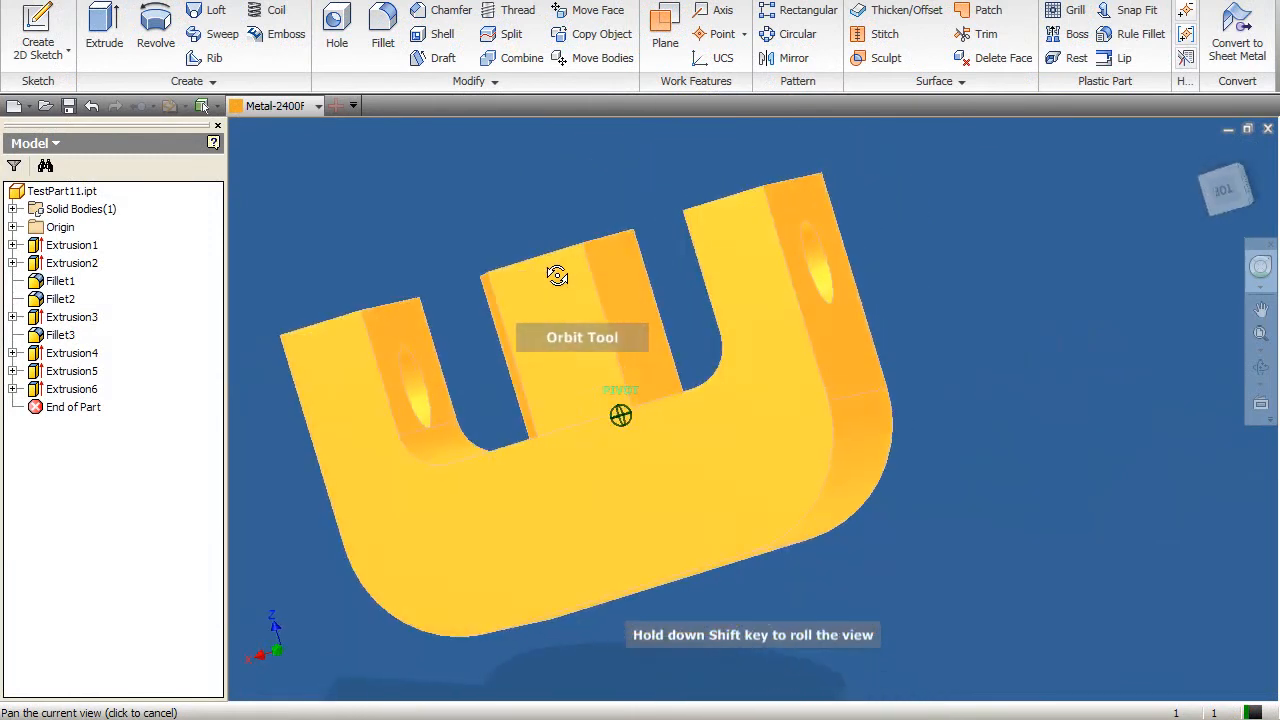
drag(557, 275, 925, 288)
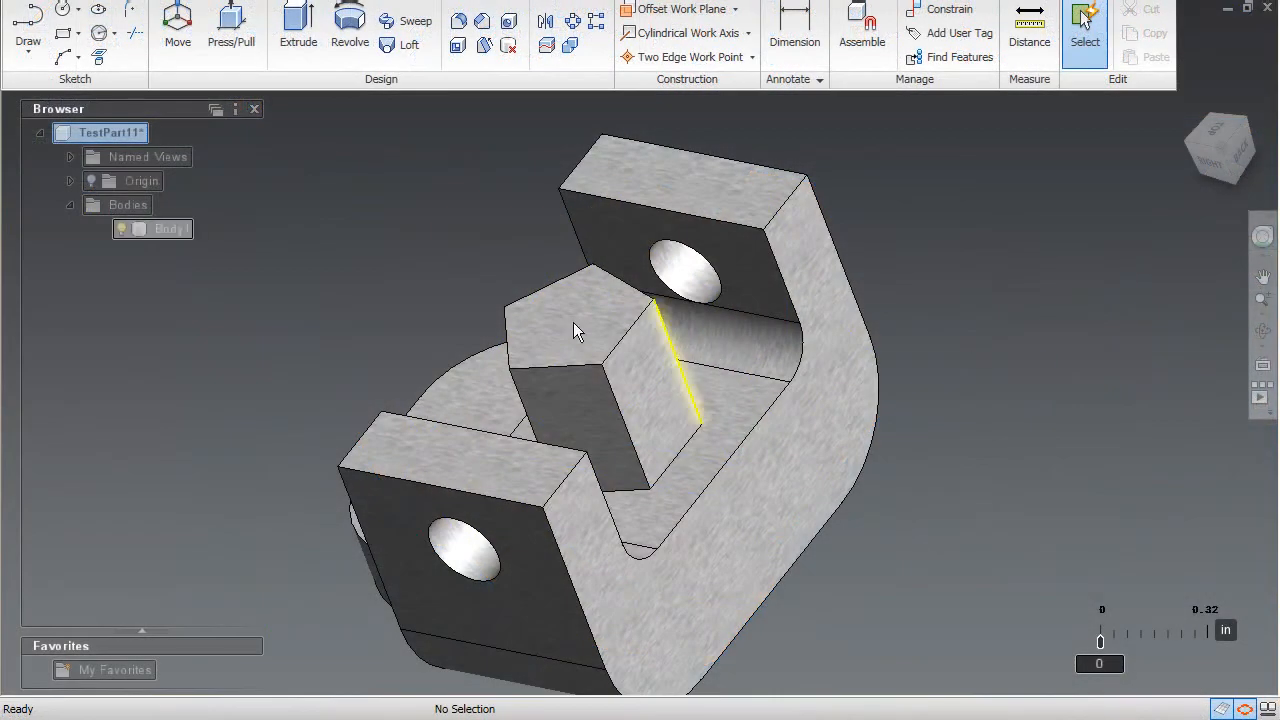
Step: Rotate the middle block's angled face and tilt the half-round tab about -15.9 degrees
right_click(575, 330)
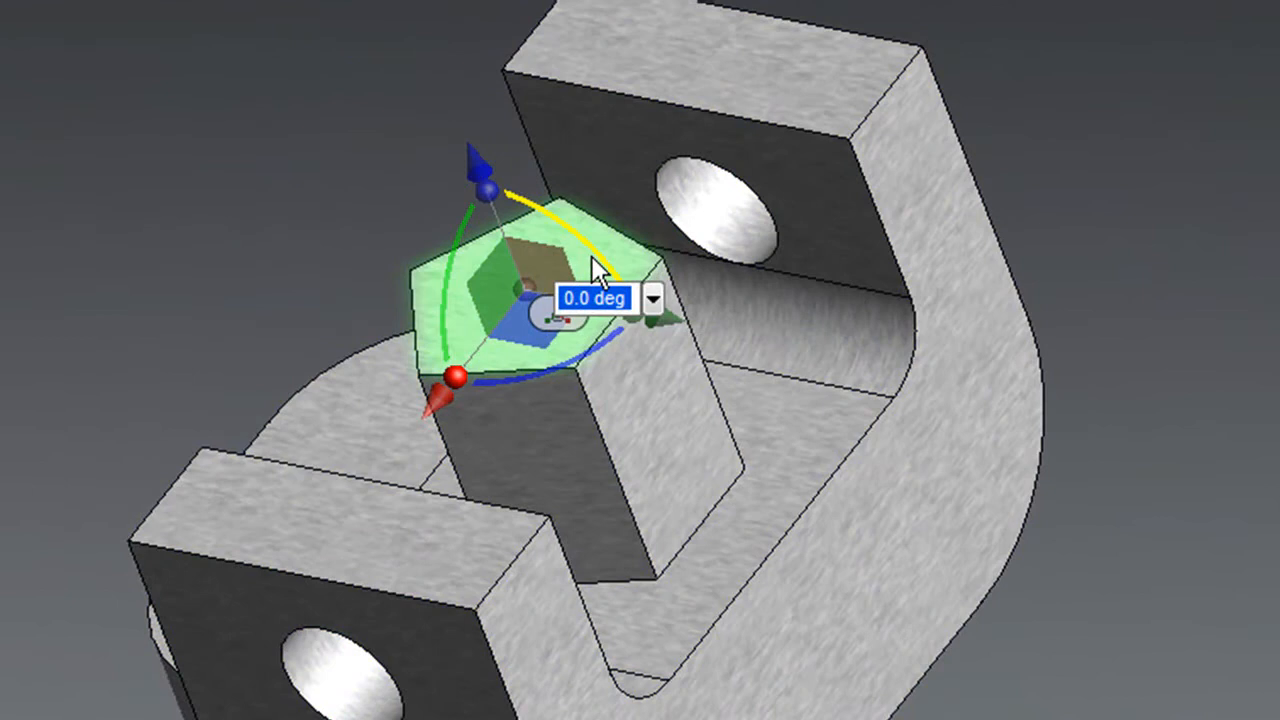
drag(600, 270, 630, 300)
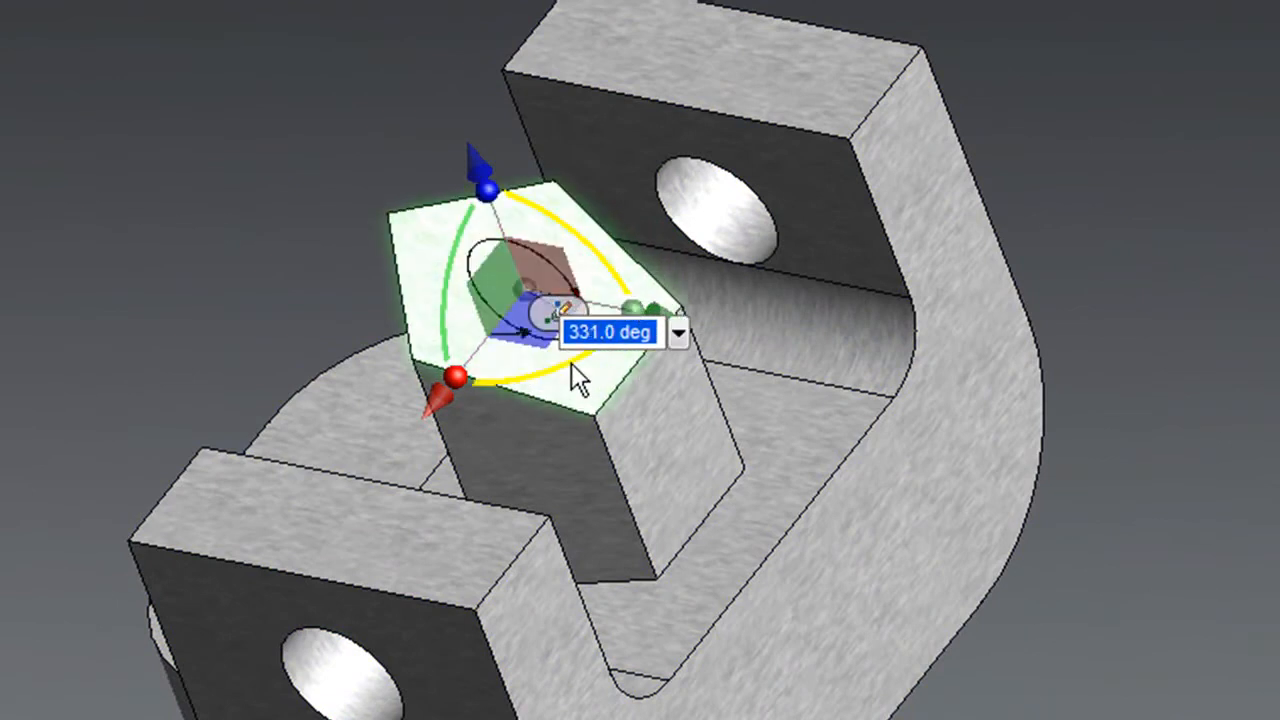
drag(560, 370, 470, 390)
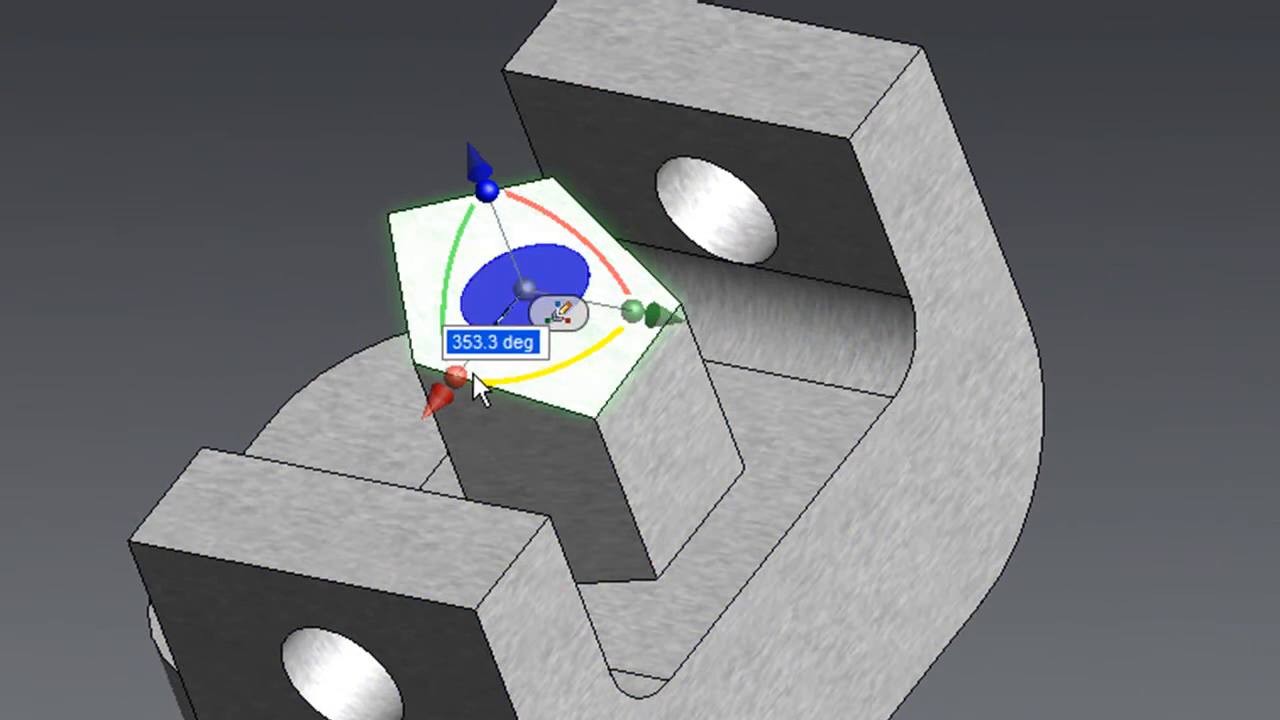
drag(485, 385, 420, 400)
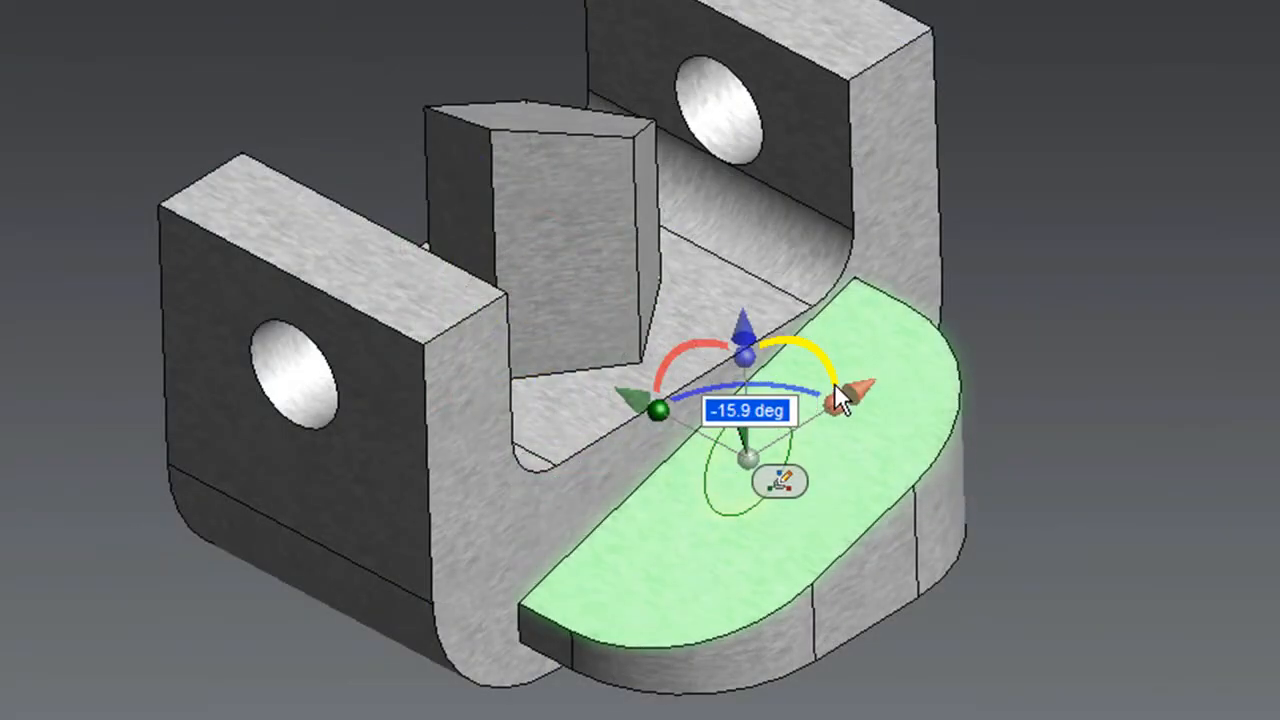
drag(850, 390, 830, 410)
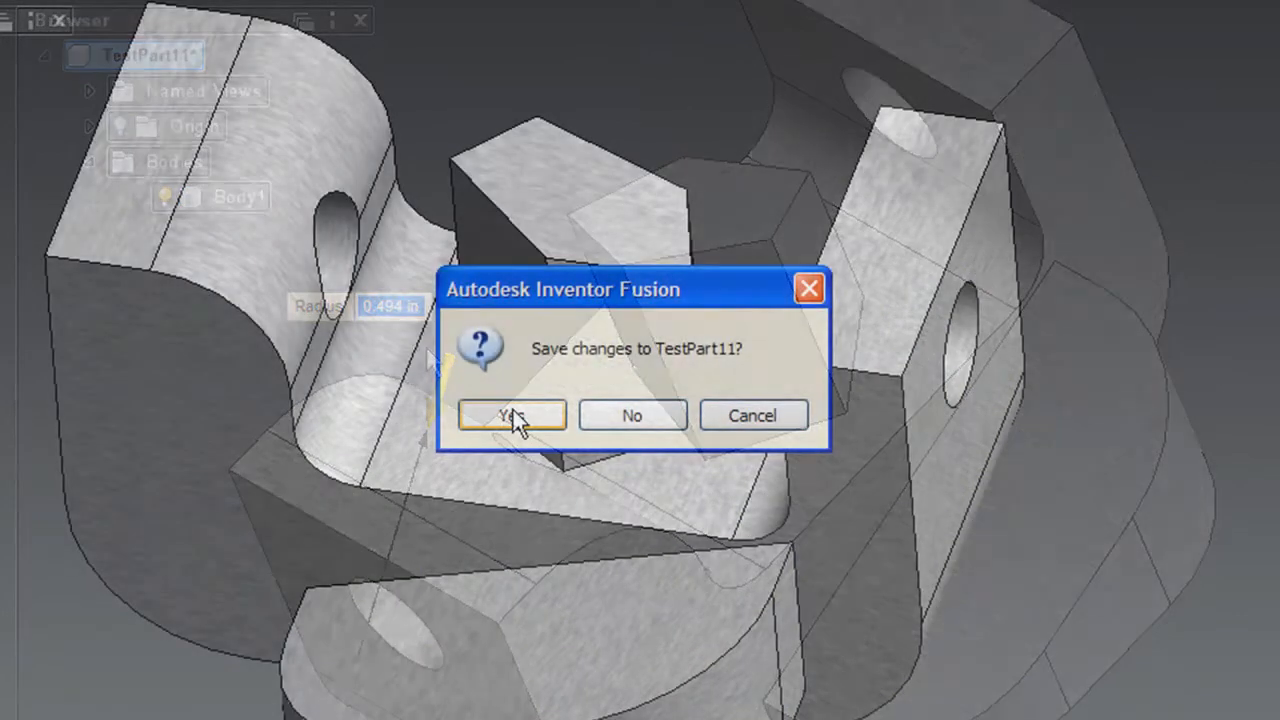
Step: Save the changes as TestPart11.dwg and open that file in Inventor
click(510, 415)
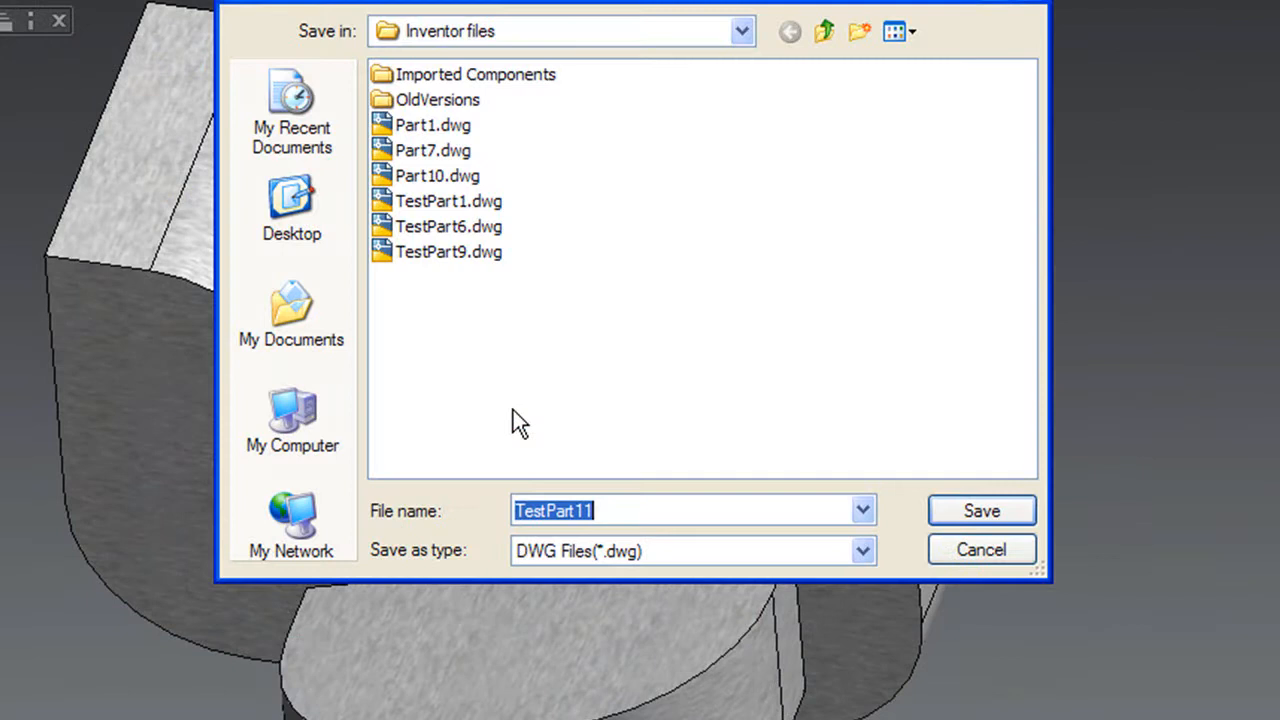
mouse_move(607, 512)
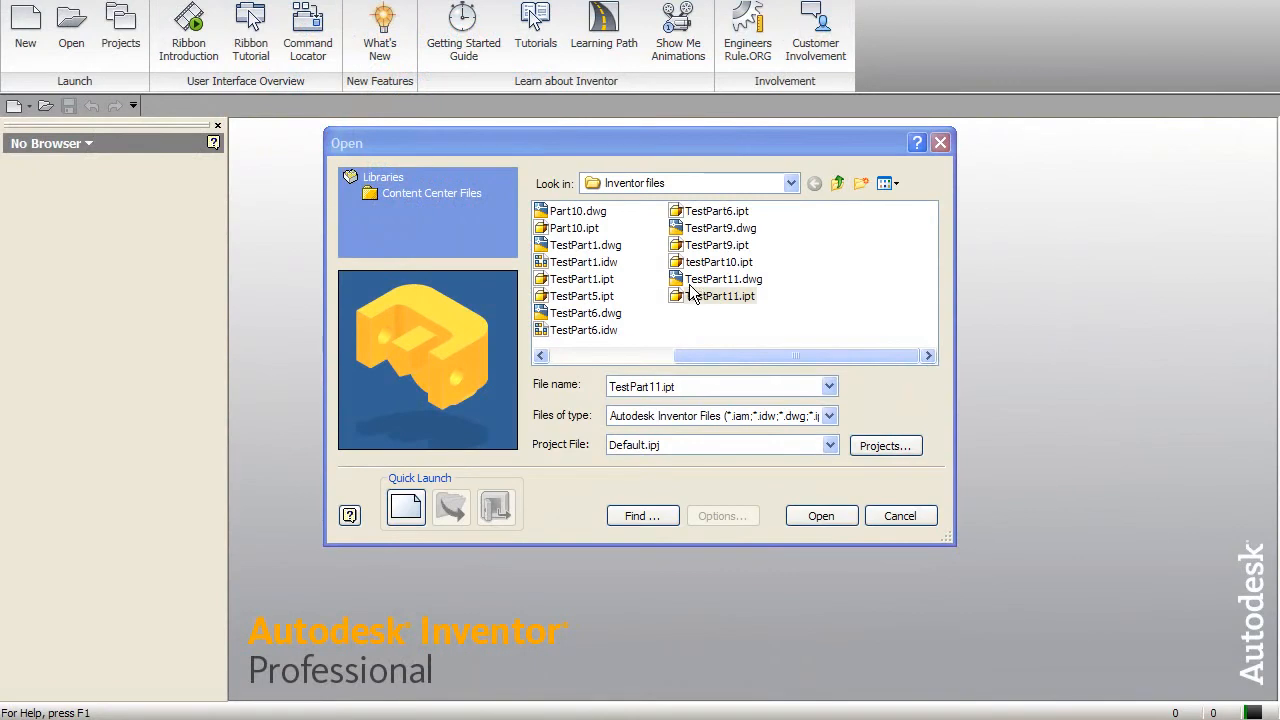
click(723, 279)
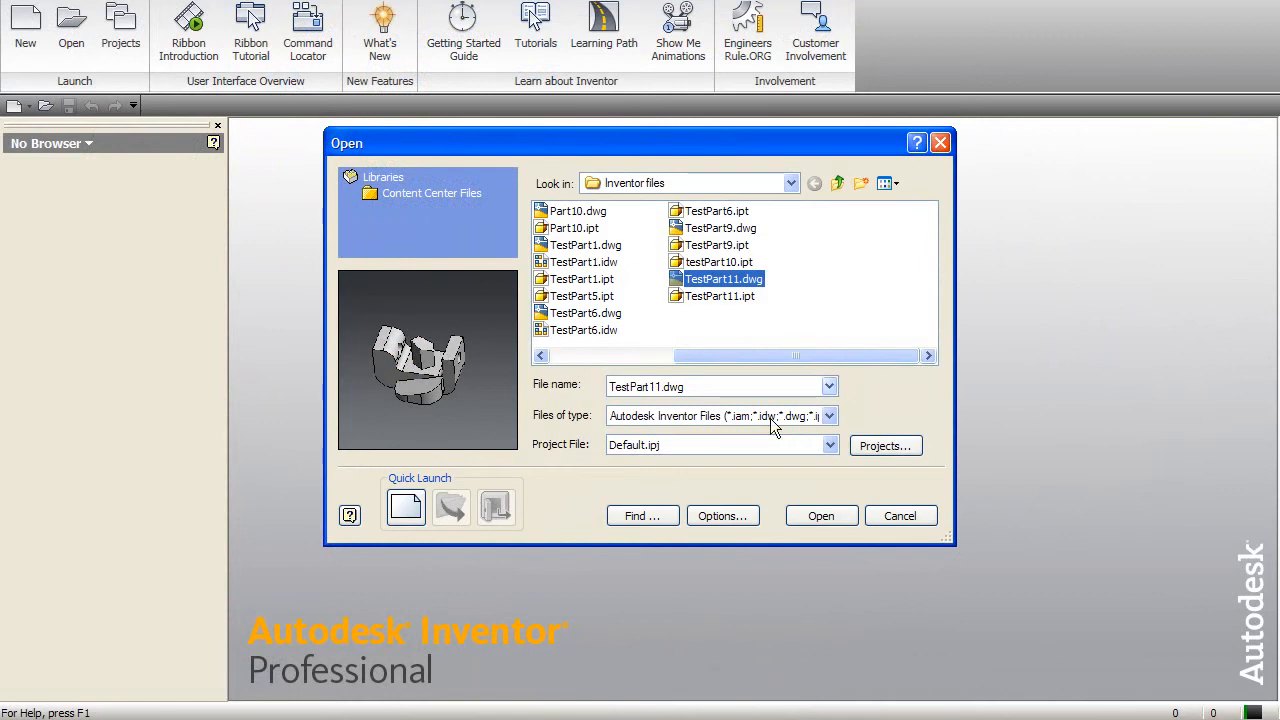
click(820, 515)
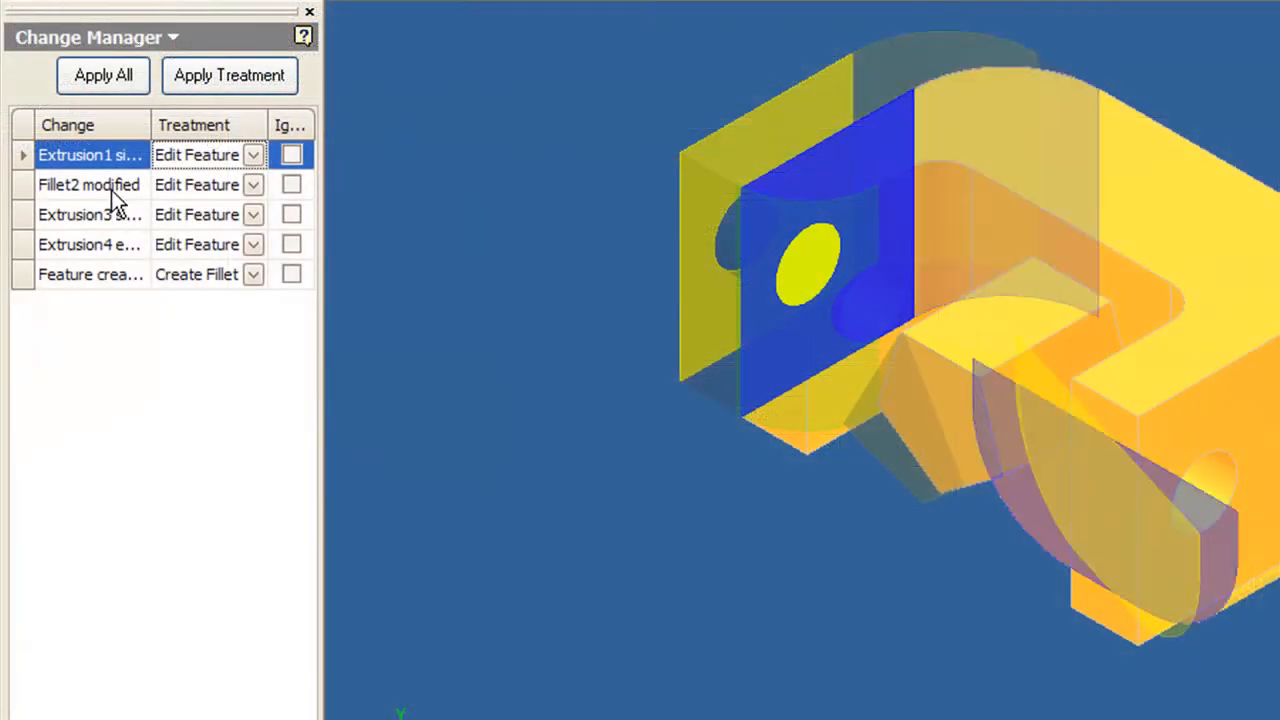
Step: Preview the Fillet2, Extrusion3 and Extrusion1 changes in the Change Manager
click(89, 184)
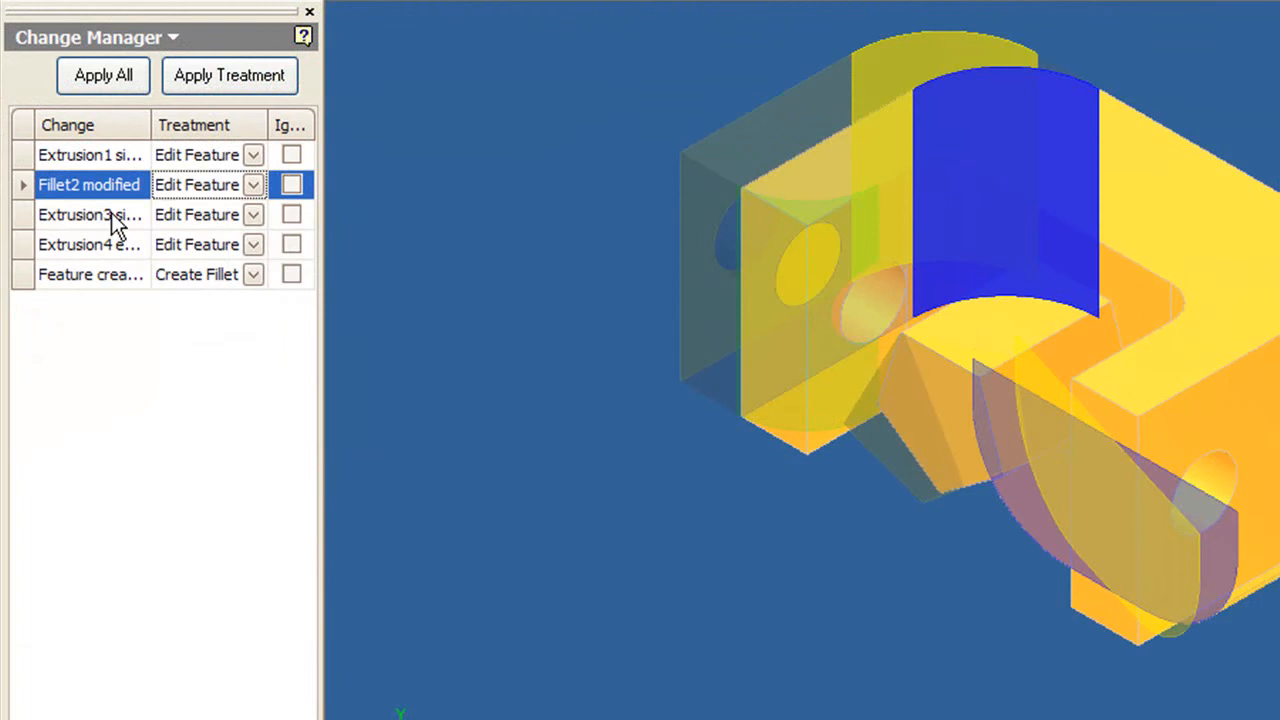
click(90, 244)
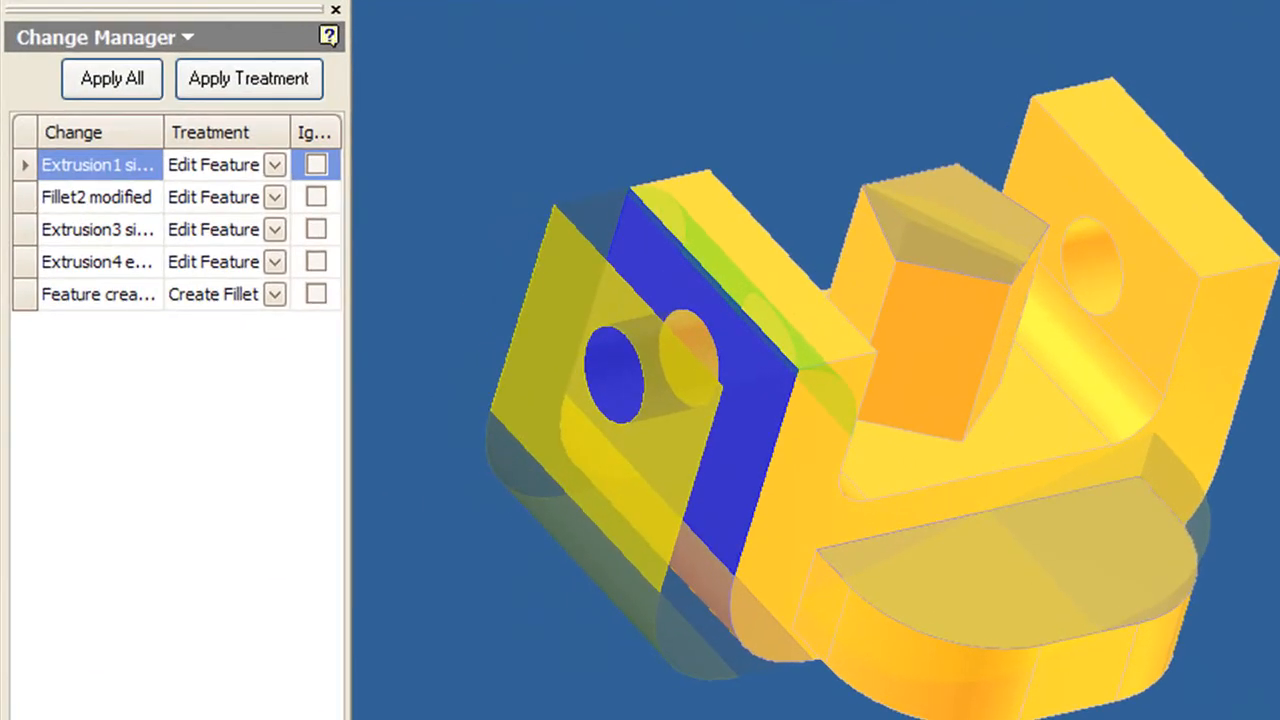
click(248, 79)
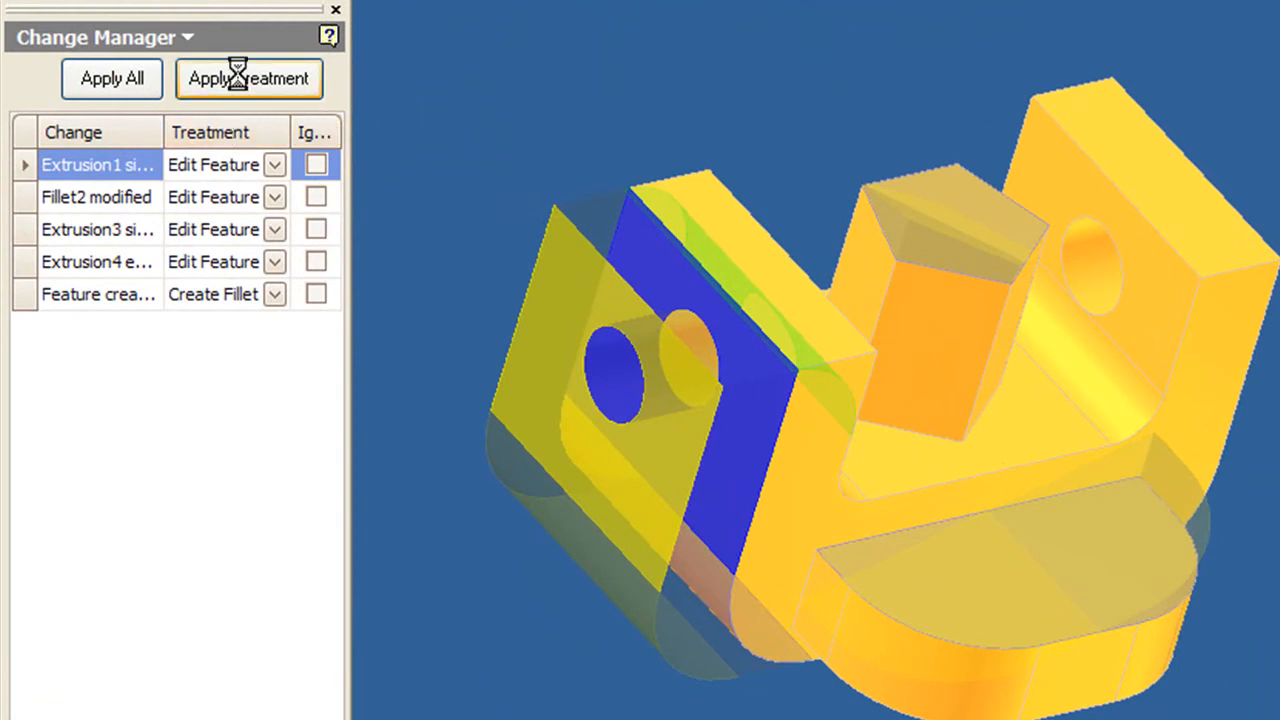
Step: Apply the suggested treatments and dismiss the failed Extrusion4 treatment notice
click(248, 78)
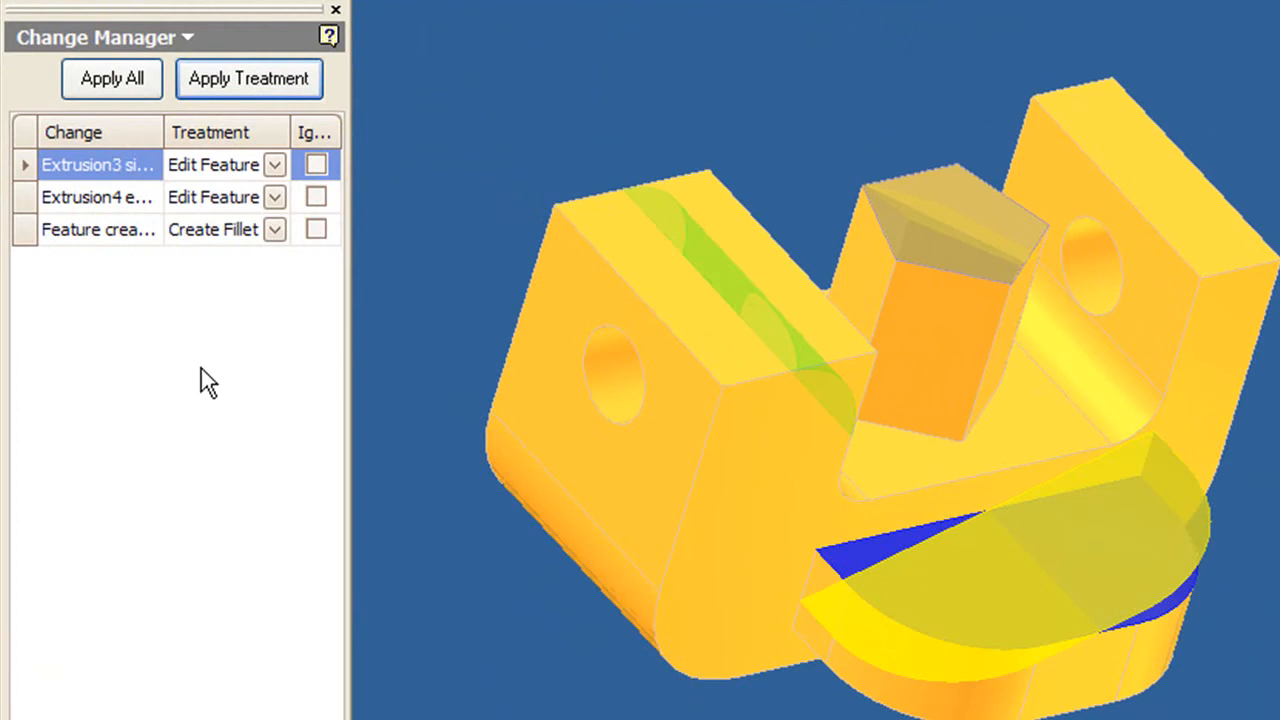
click(249, 79)
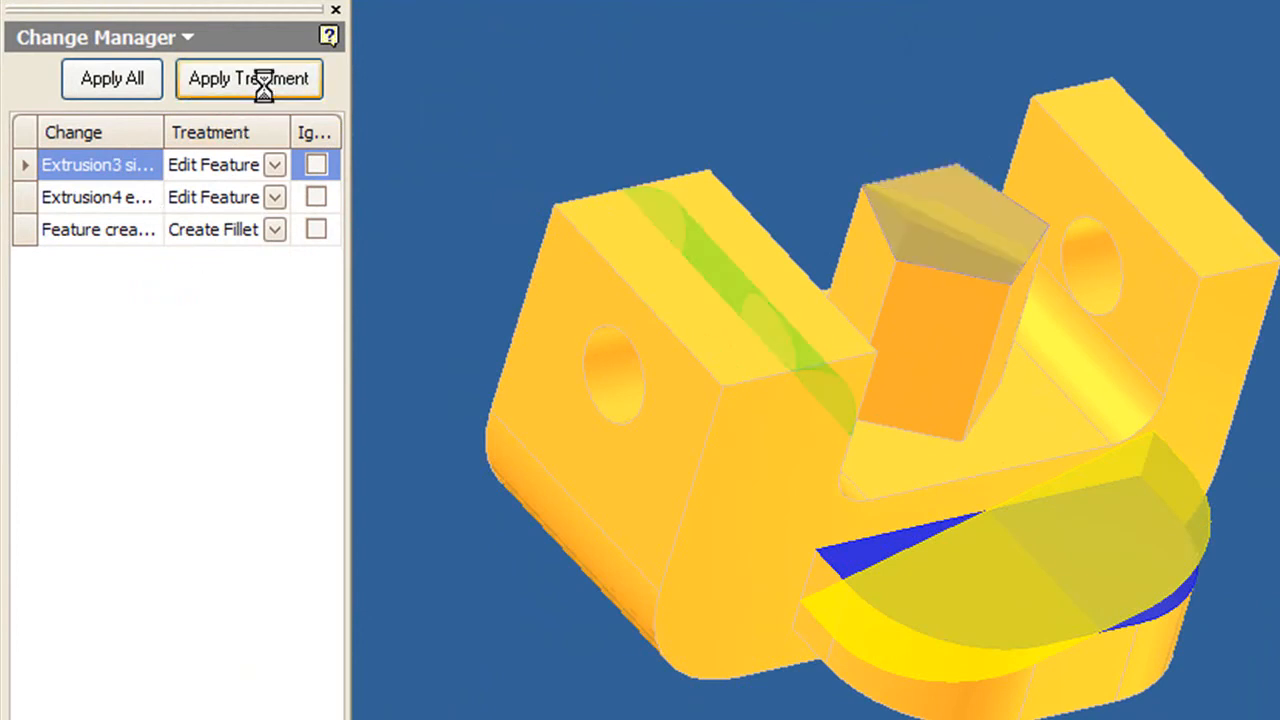
click(248, 78)
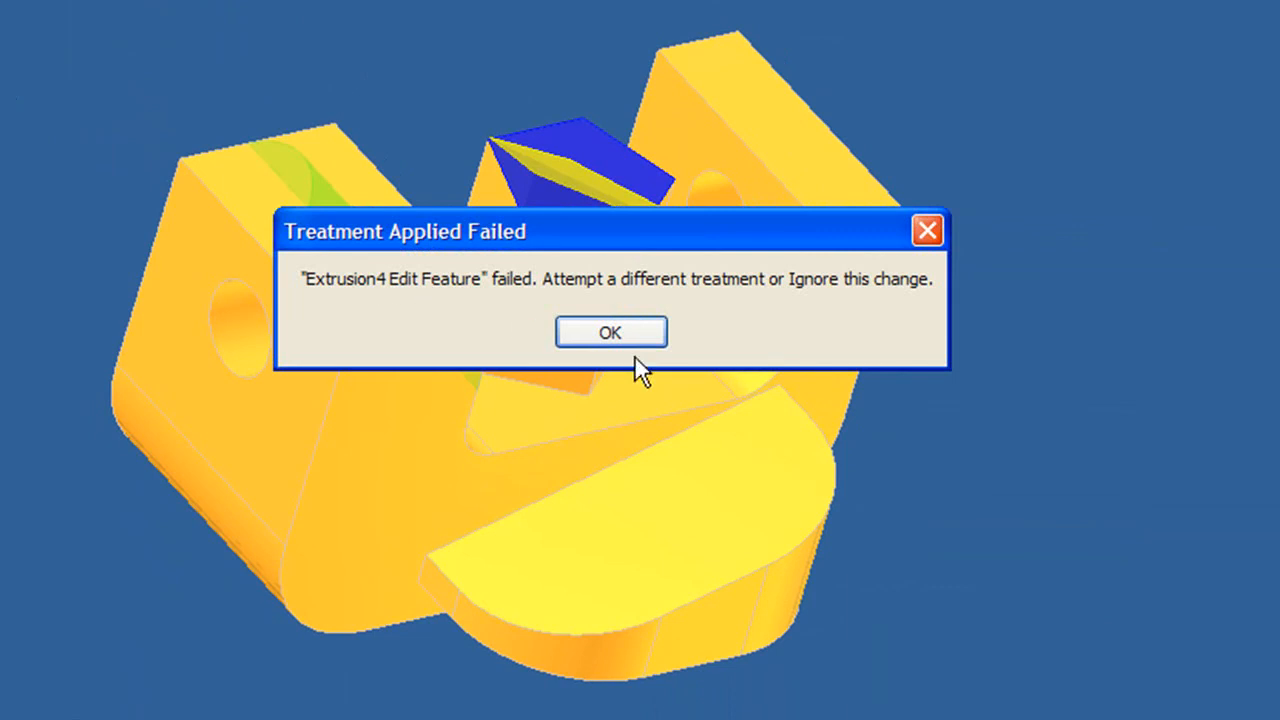
mouse_move(631, 345)
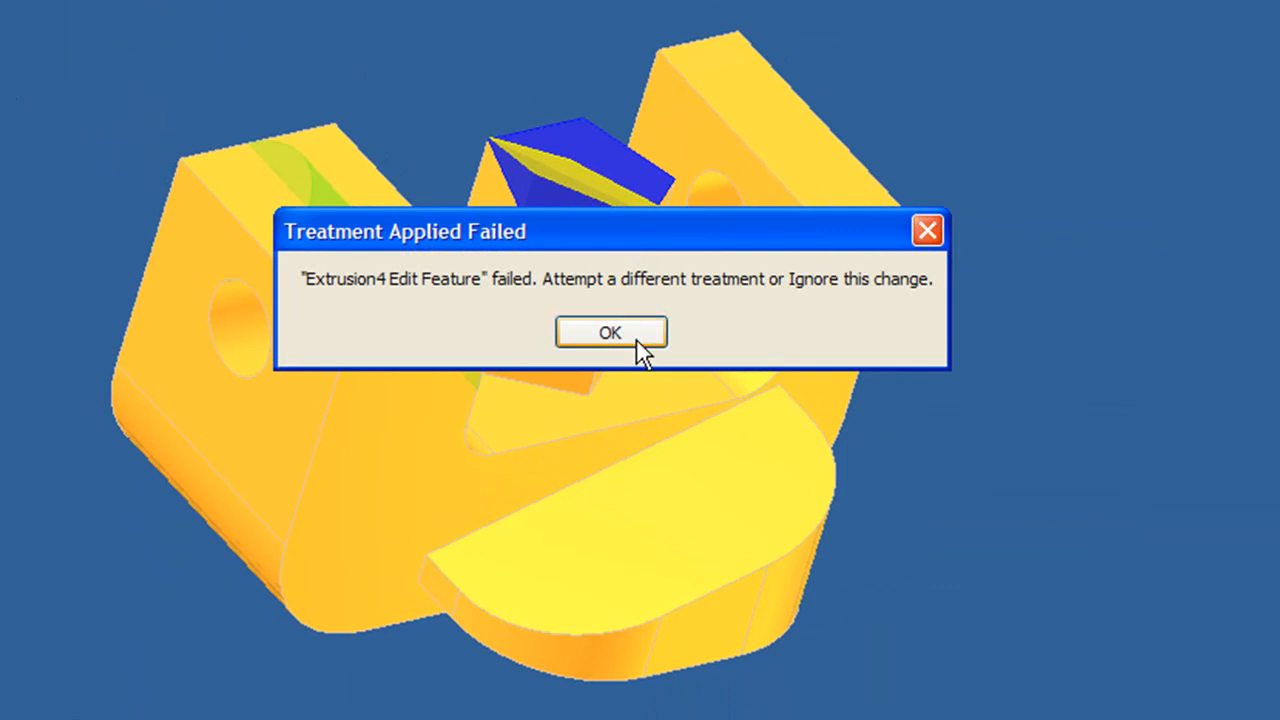
click(611, 331)
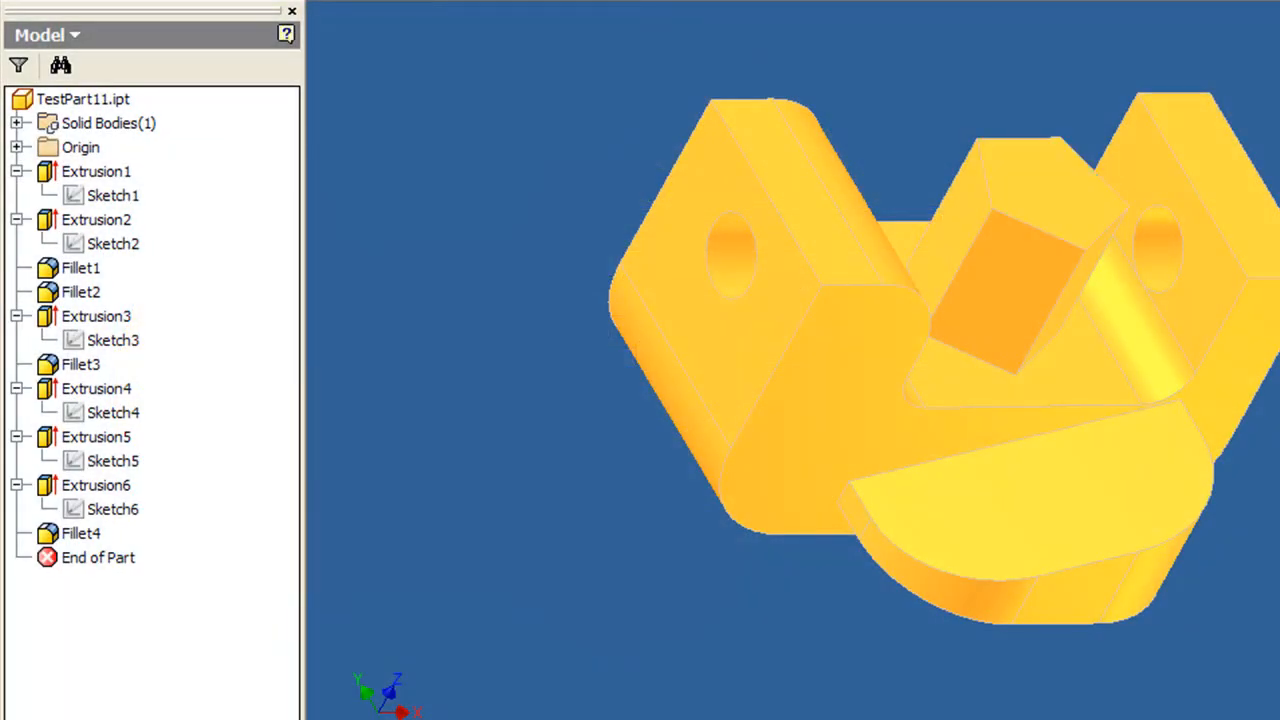
mouse_move(1170, 465)
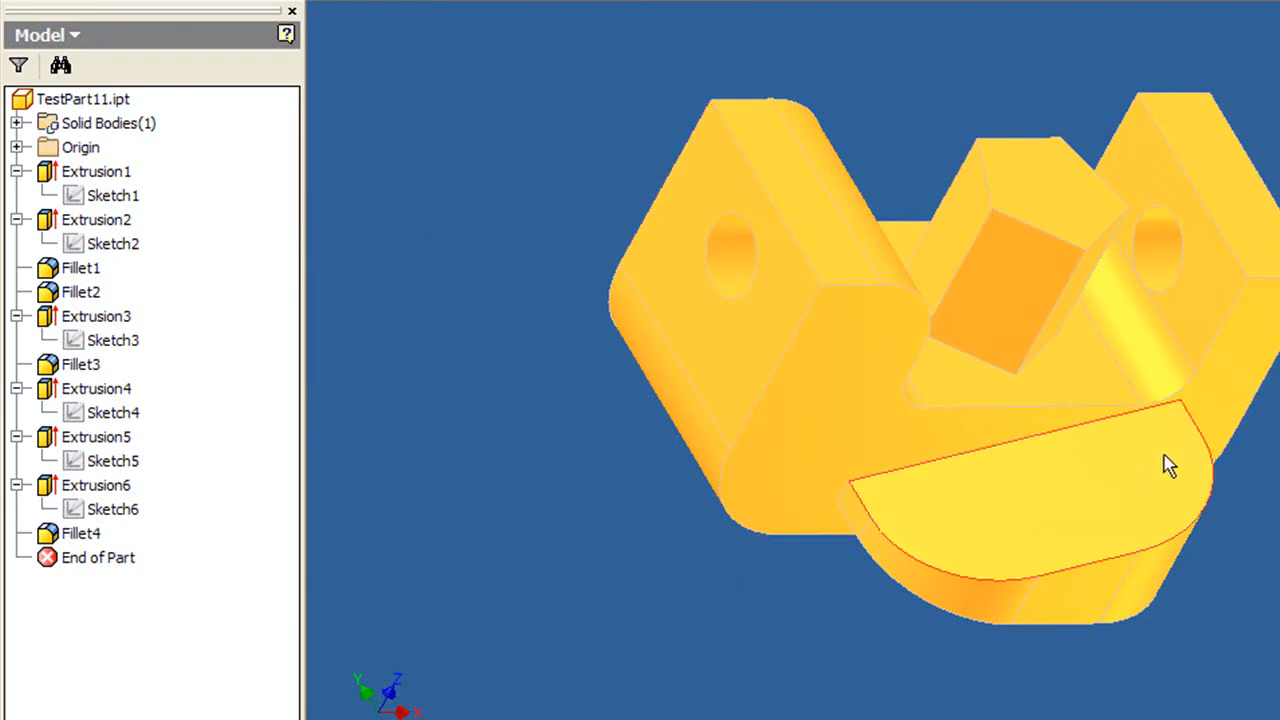
Step: Inspect the tab and Extrusion3, set Fillet4's radius to .35, then scroll the AU 2009 page
click(112, 195)
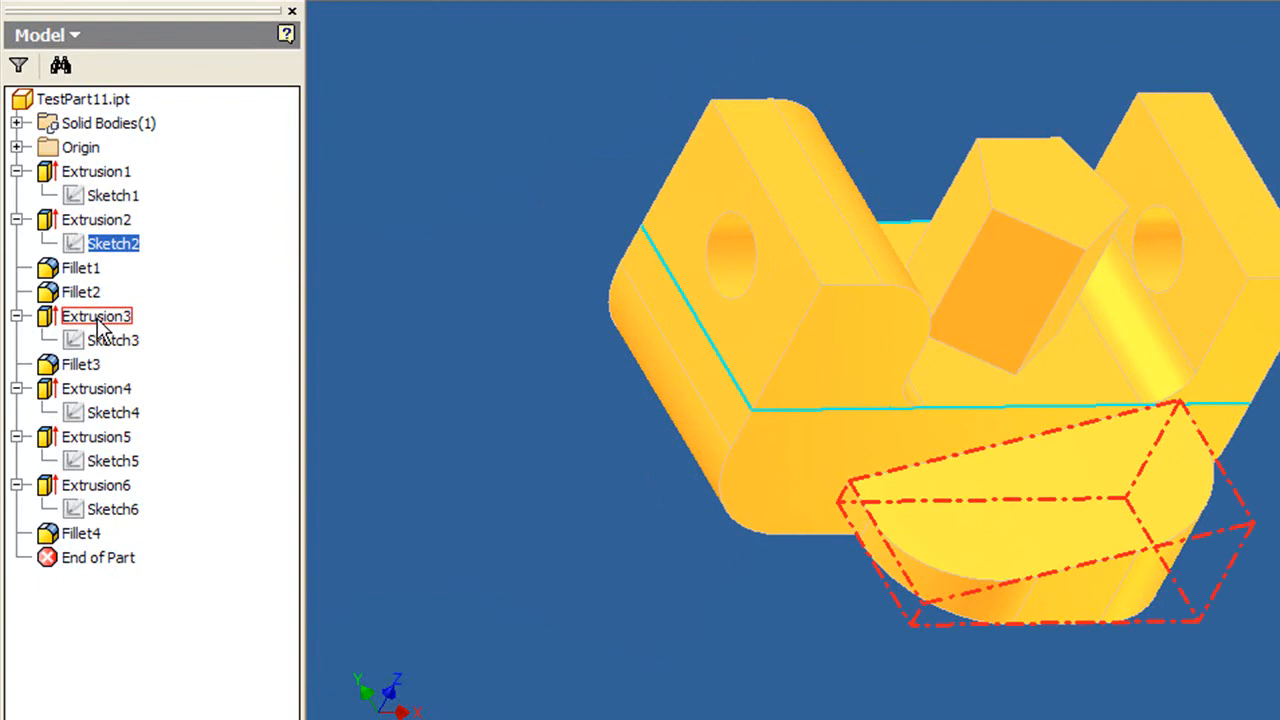
click(112, 461)
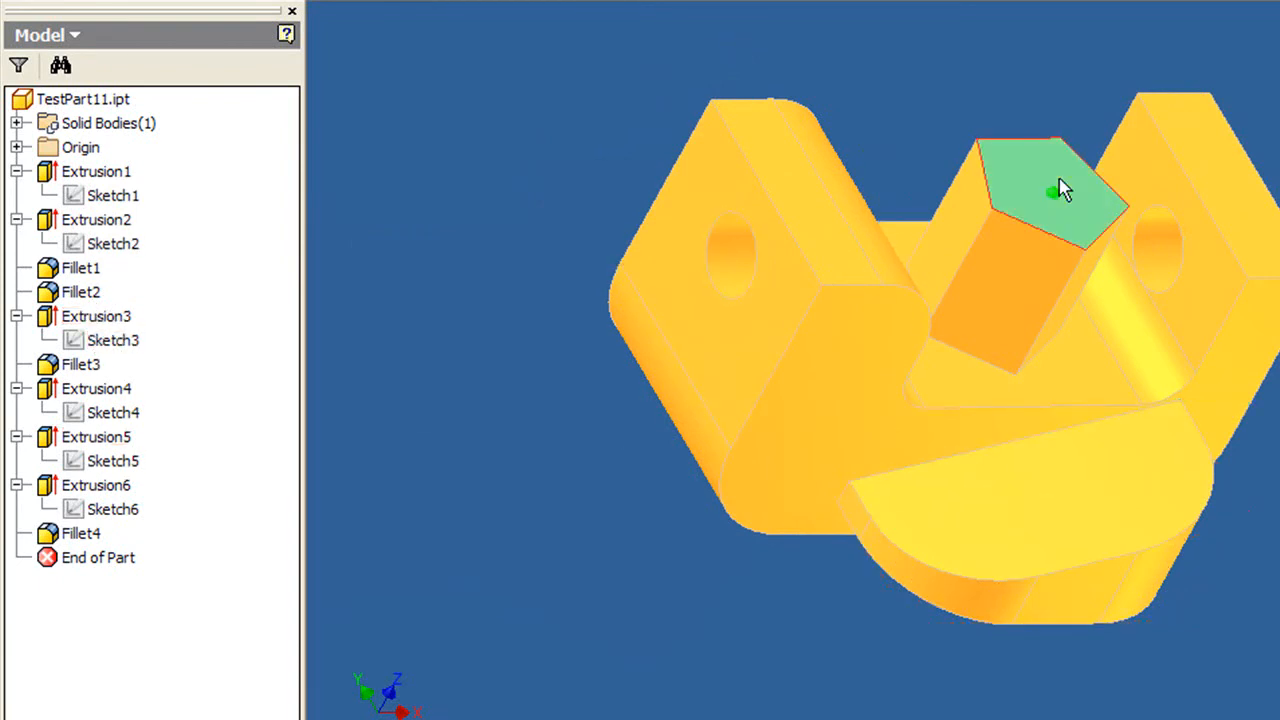
right_click(1050, 190)
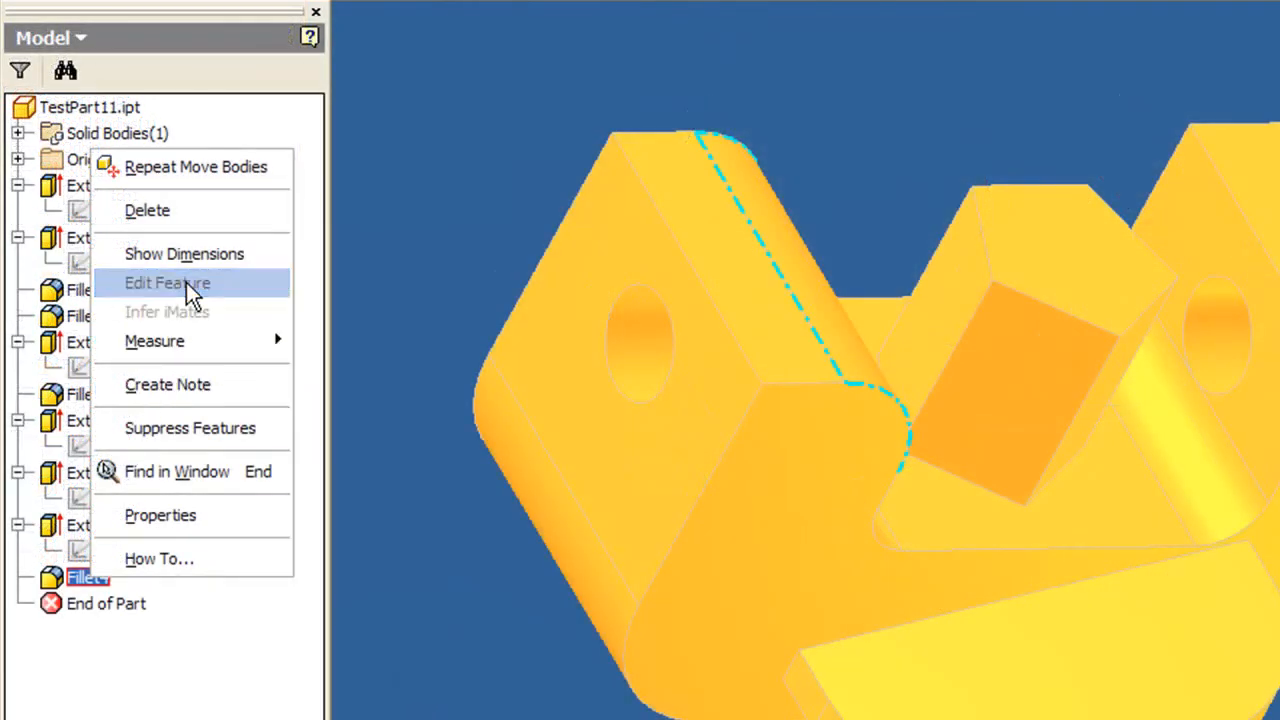
click(167, 283)
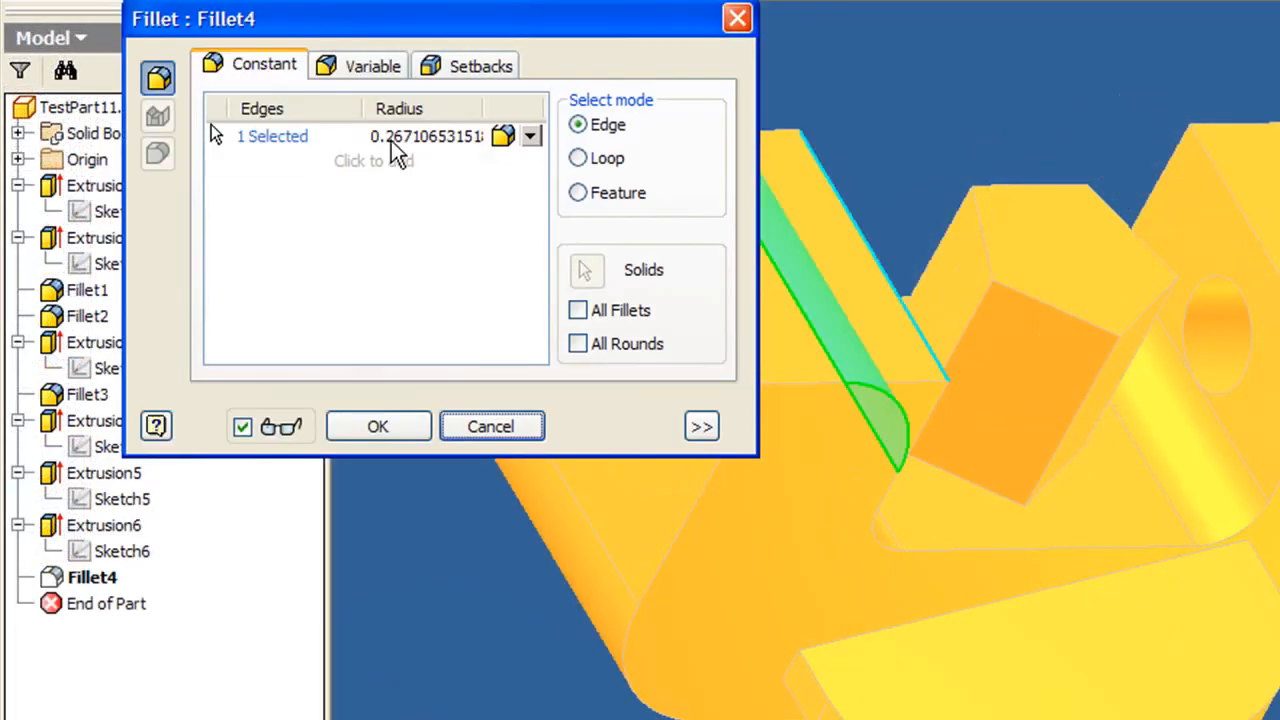
click(423, 135)
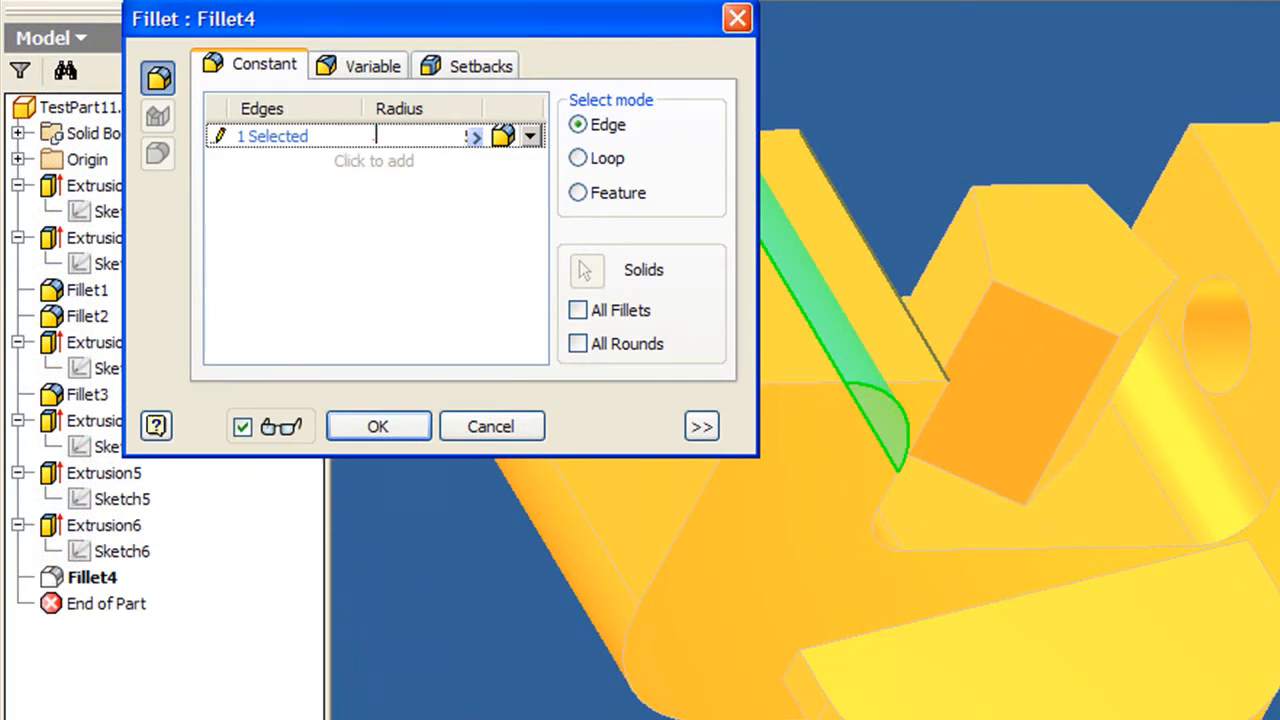
text(.35)
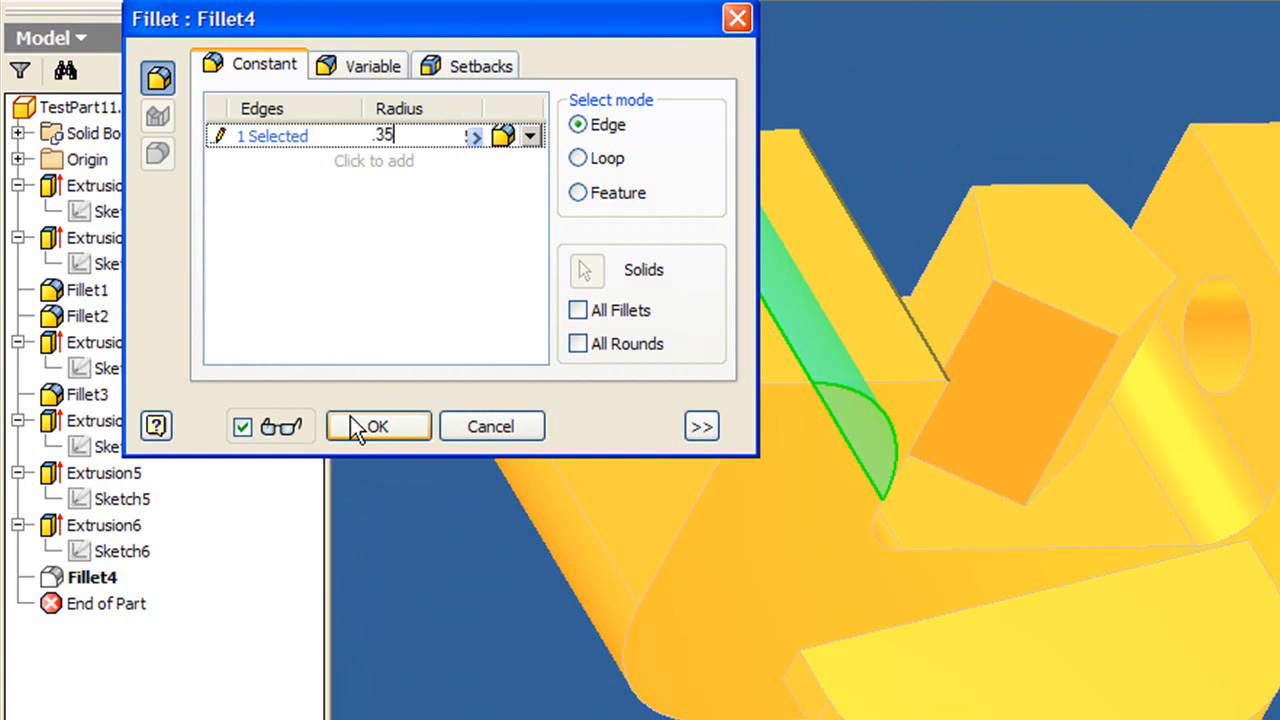
click(378, 426)
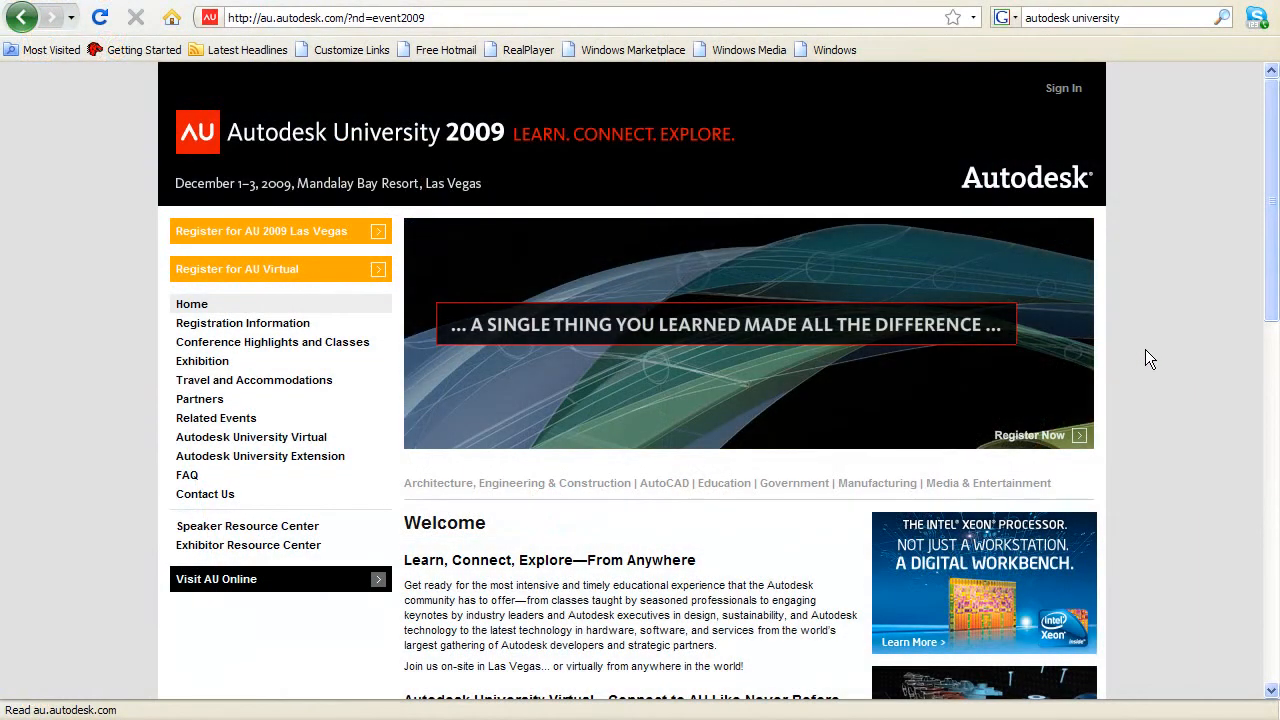
scroll(down, 3)
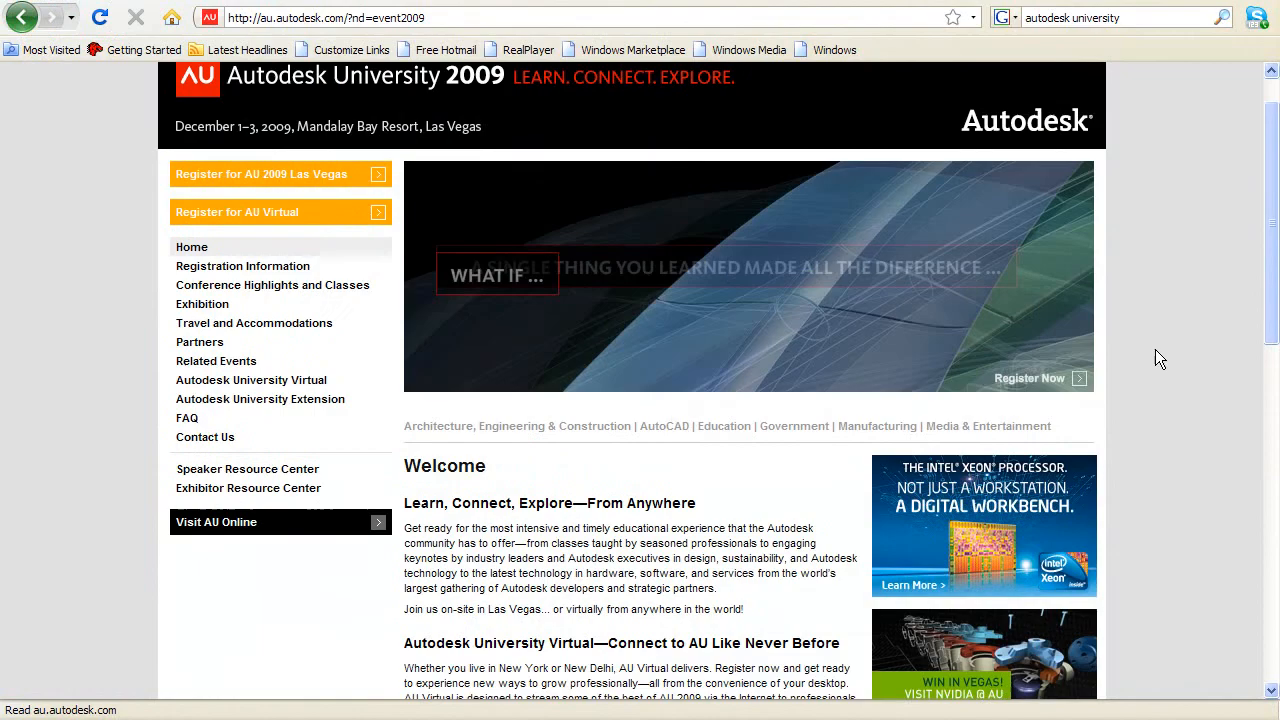